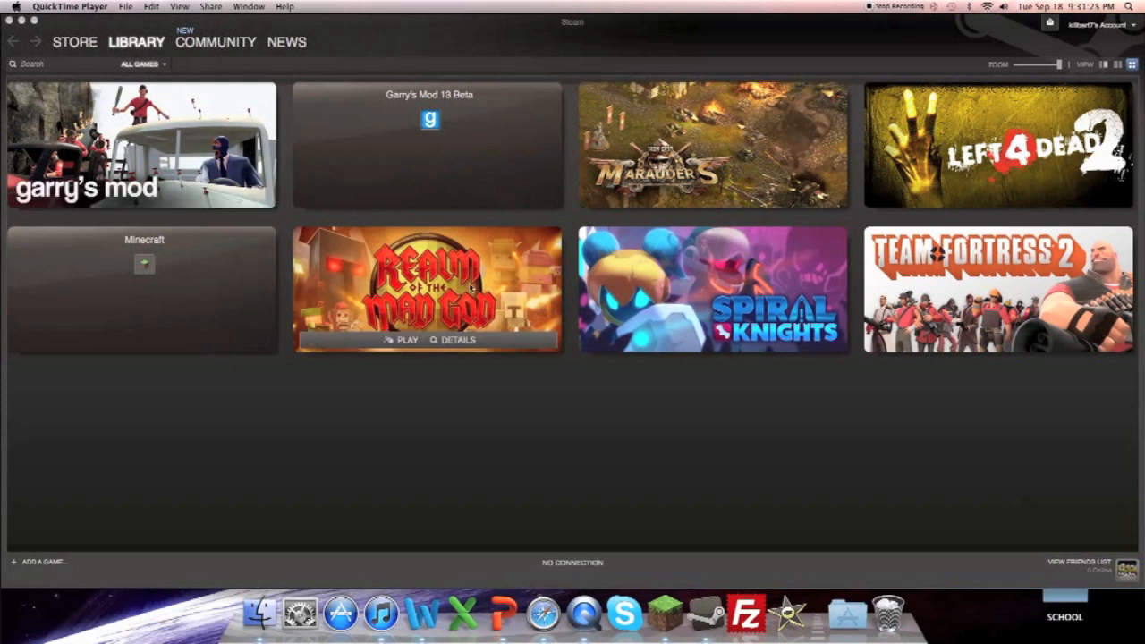
pyautogui.moveTo(559, 338)
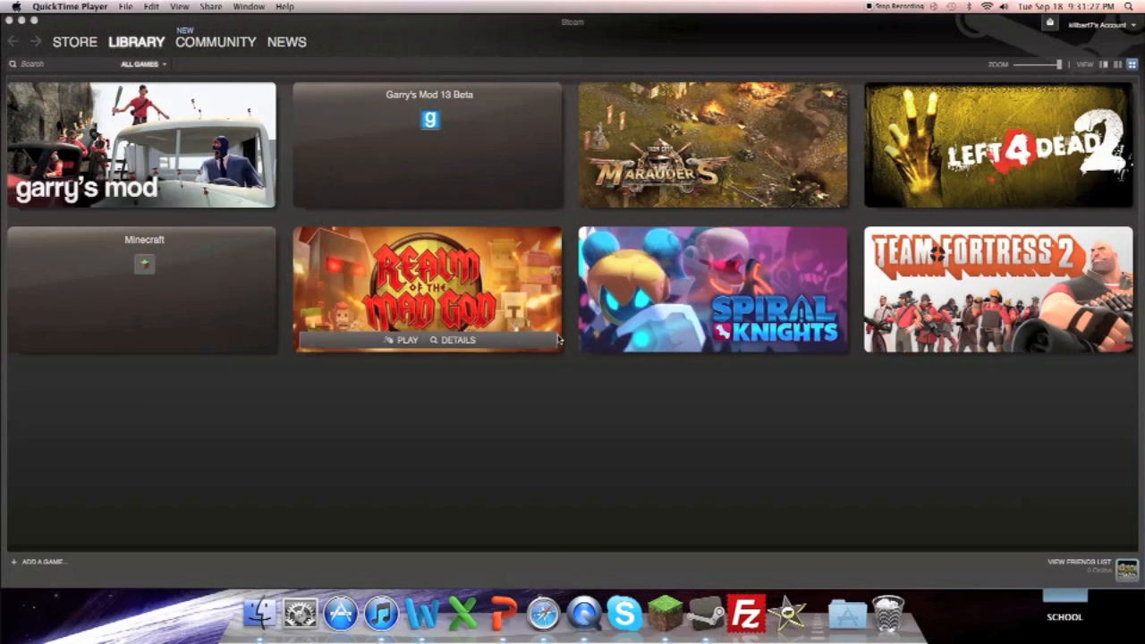
pyautogui.moveTo(581, 313)
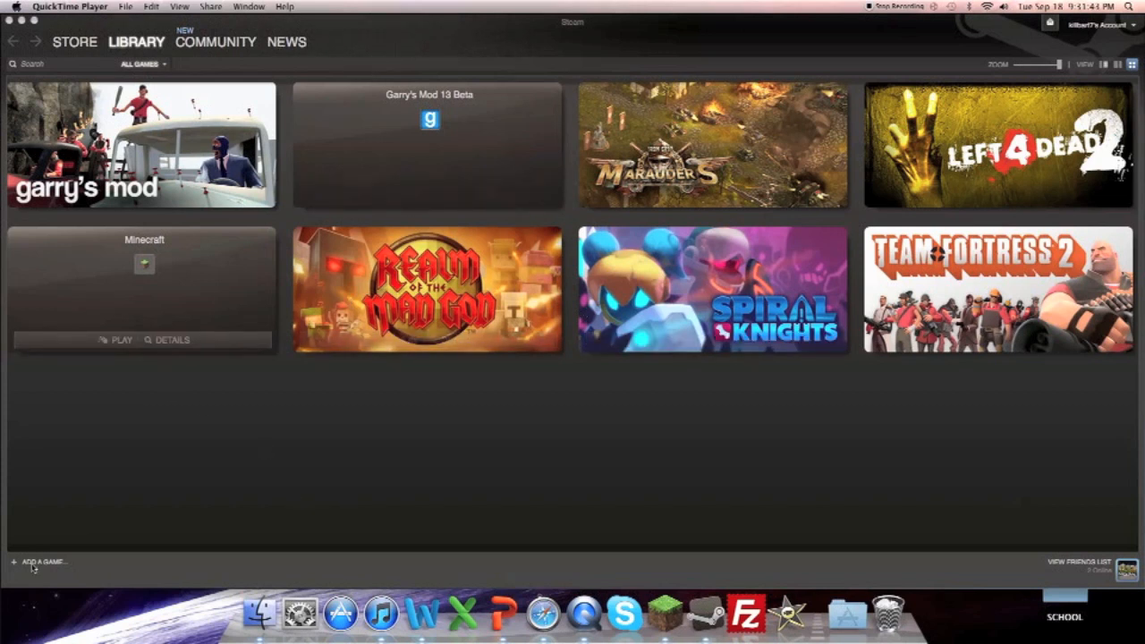
# - Add Slender from the non-Steam program list to the Steam library
pyautogui.click(41, 561)
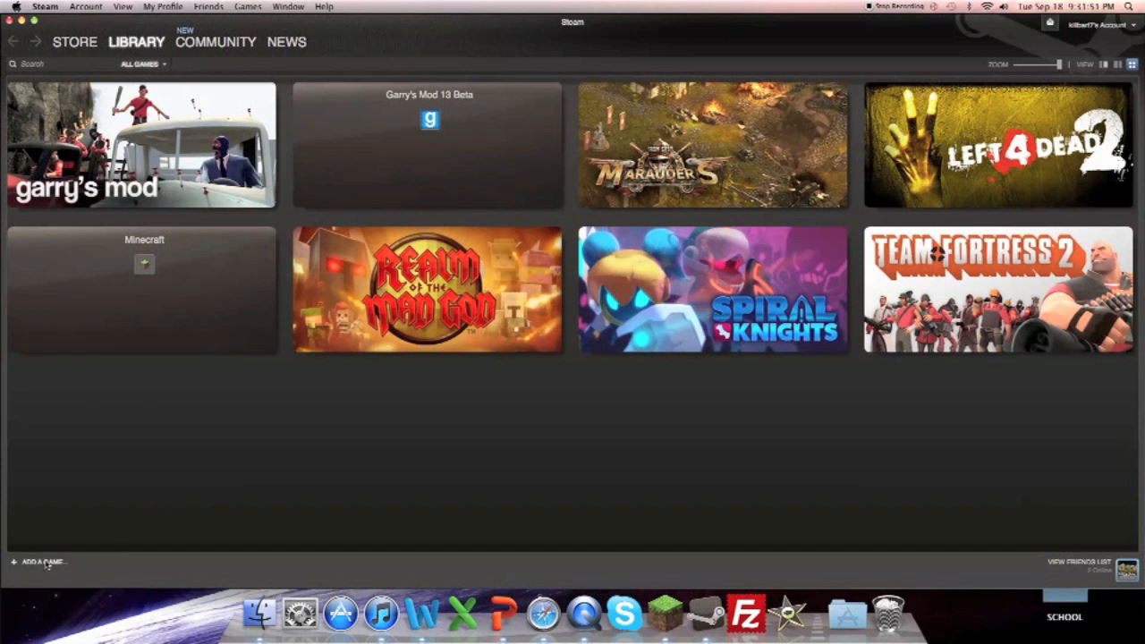
pyautogui.click(41, 562)
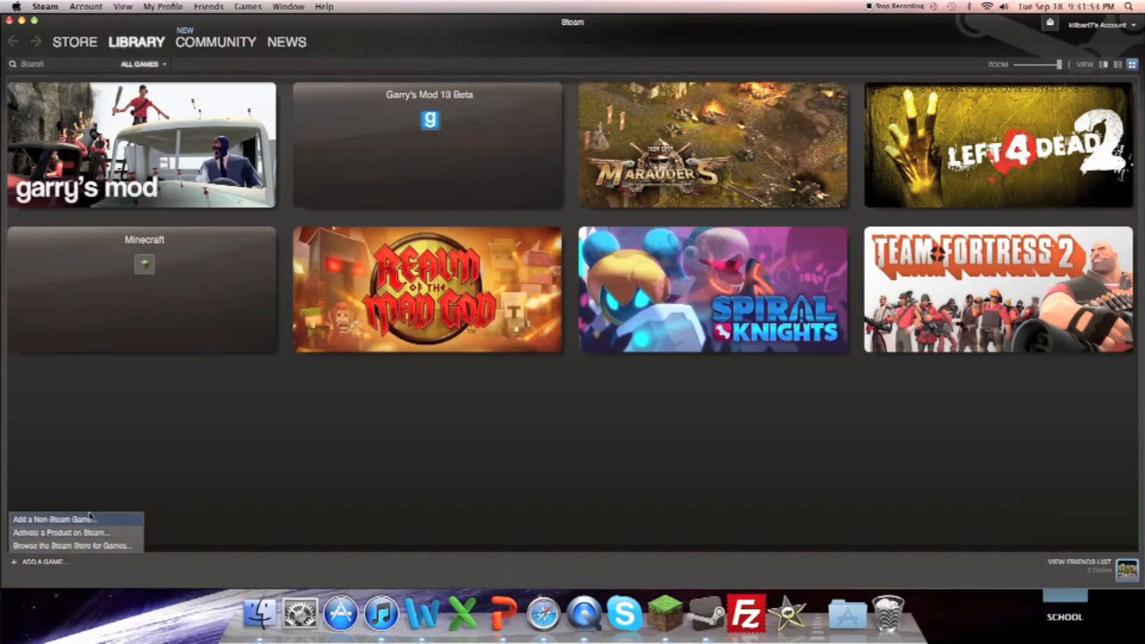
pyautogui.click(54, 519)
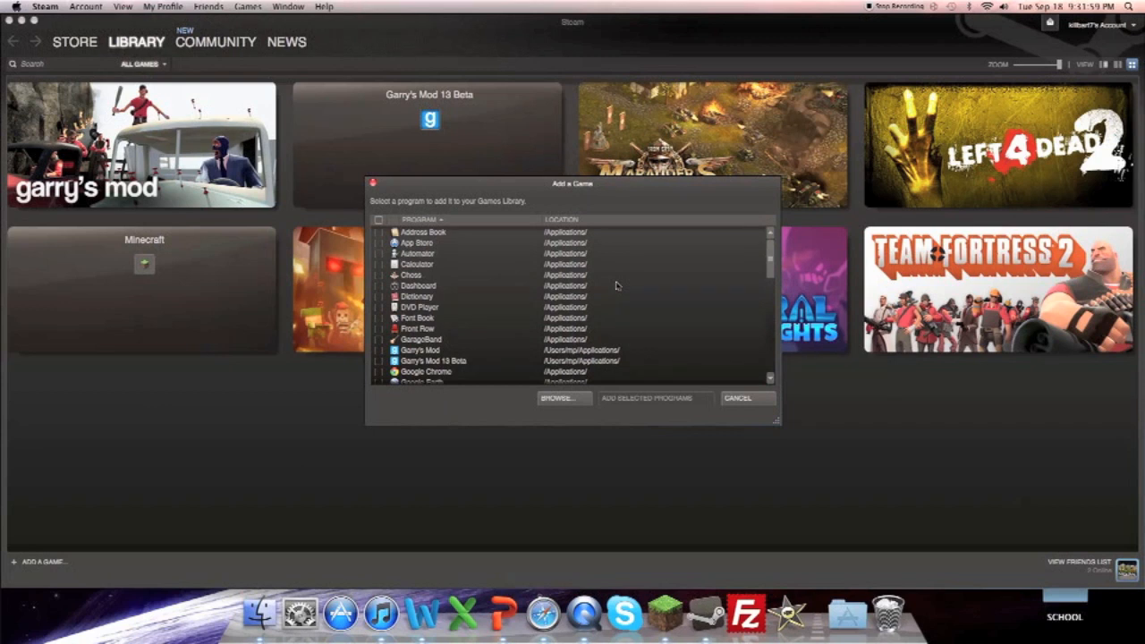
pyautogui.scroll(-3)
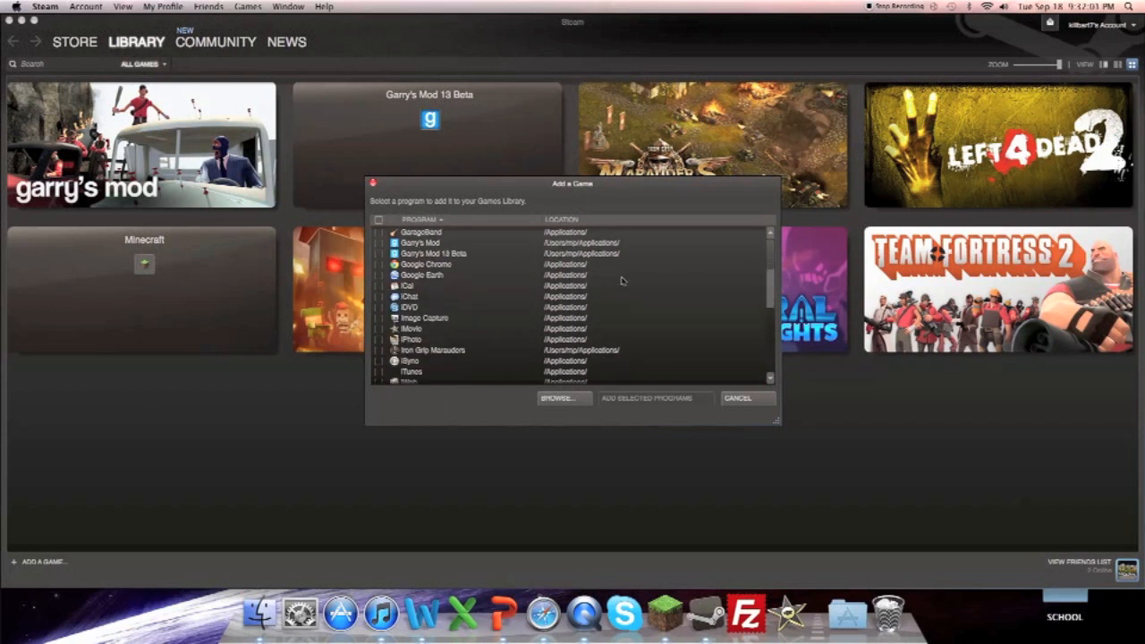
pyautogui.scroll(-3)
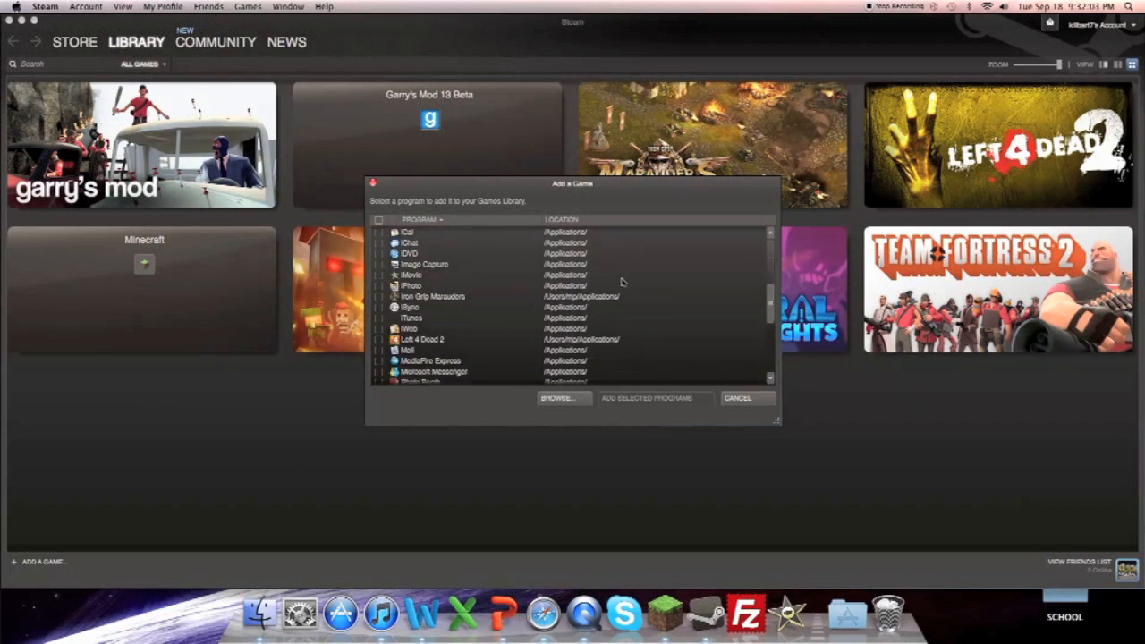
pyautogui.scroll(-3)
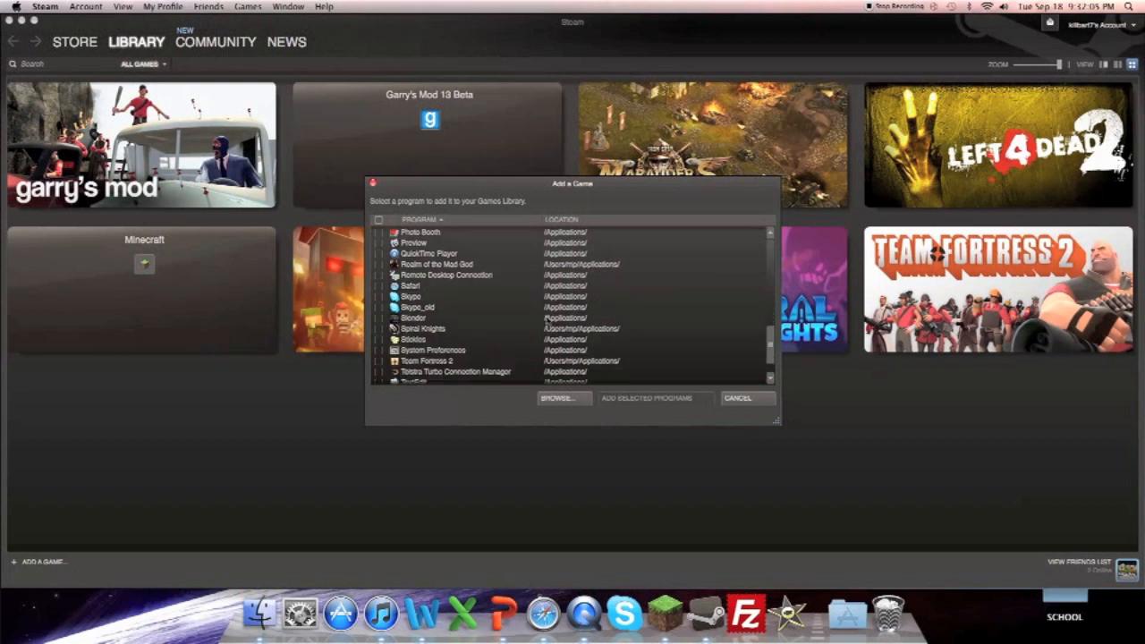
pyautogui.click(379, 318)
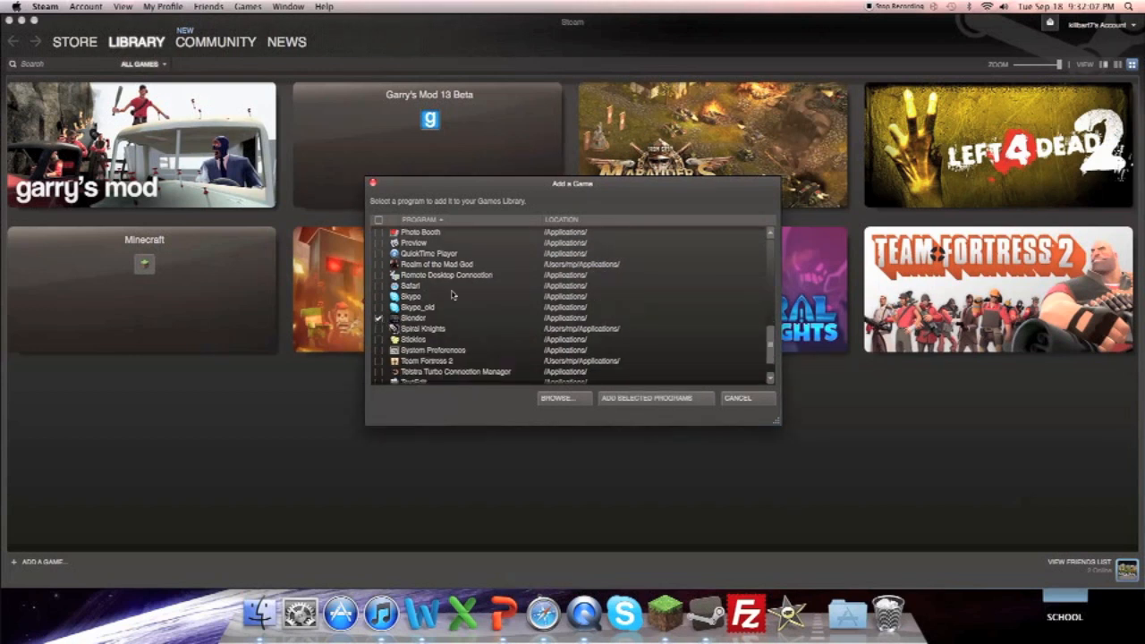
pyautogui.moveTo(838, 346)
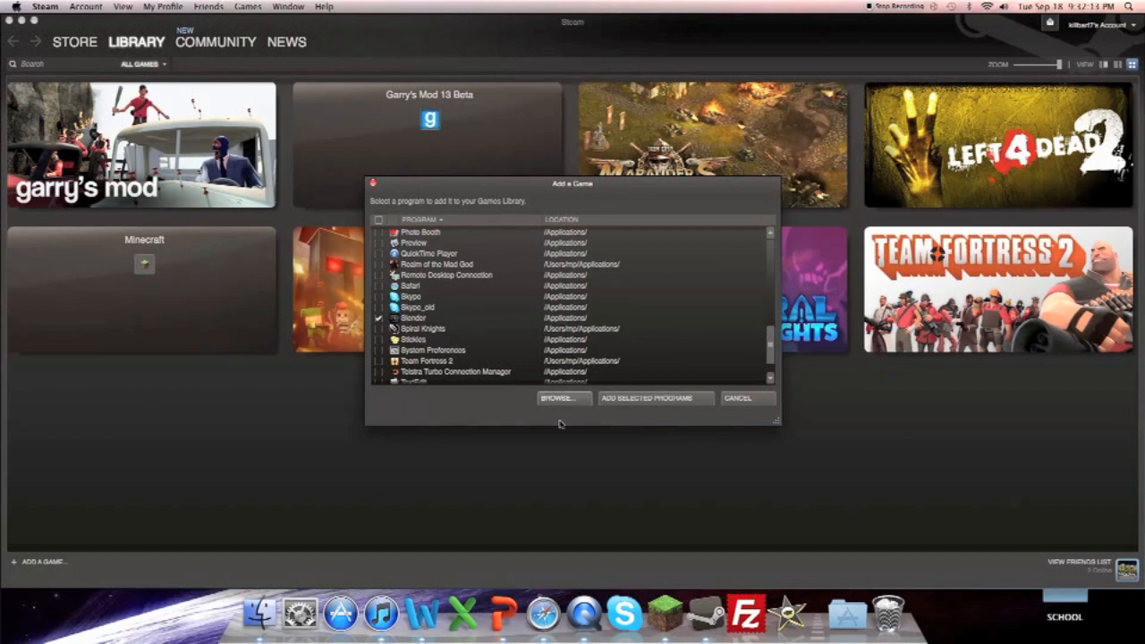
pyautogui.click(563, 398)
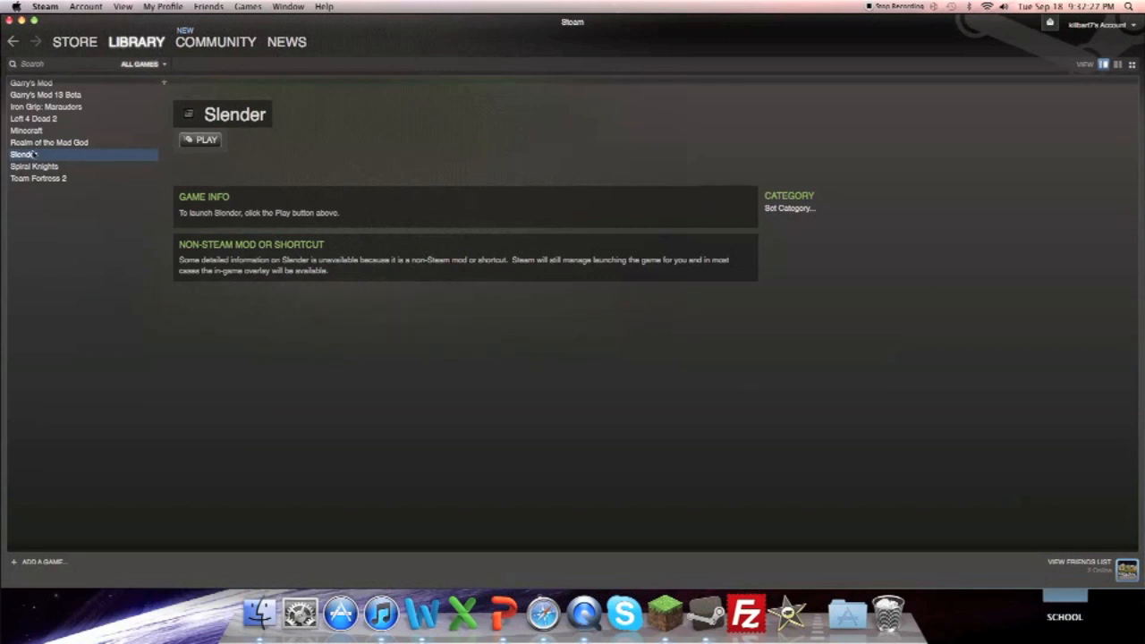
# - Launch Slender at 1920 x 1080 resolution after checking its Input controls
pyautogui.click(201, 140)
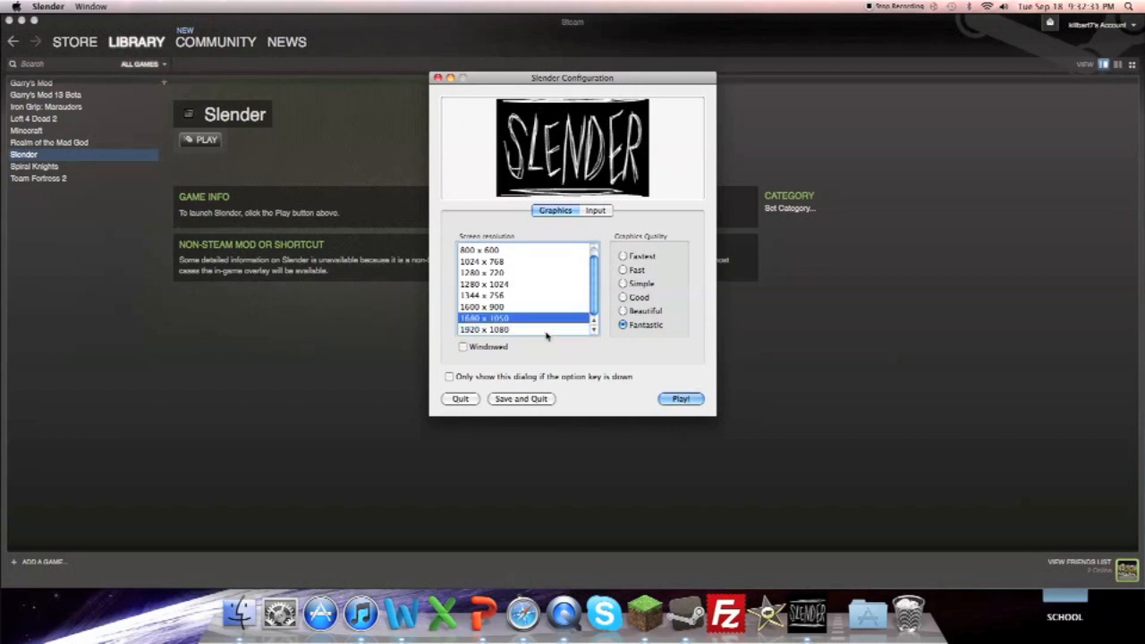
pyautogui.click(485, 329)
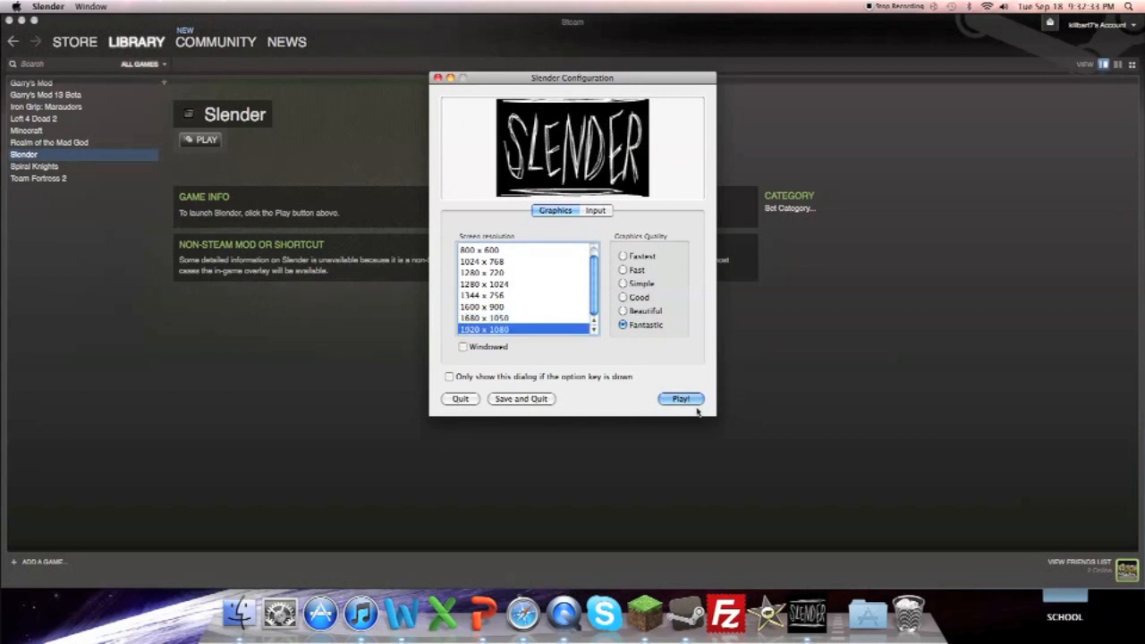
pyautogui.click(594, 210)
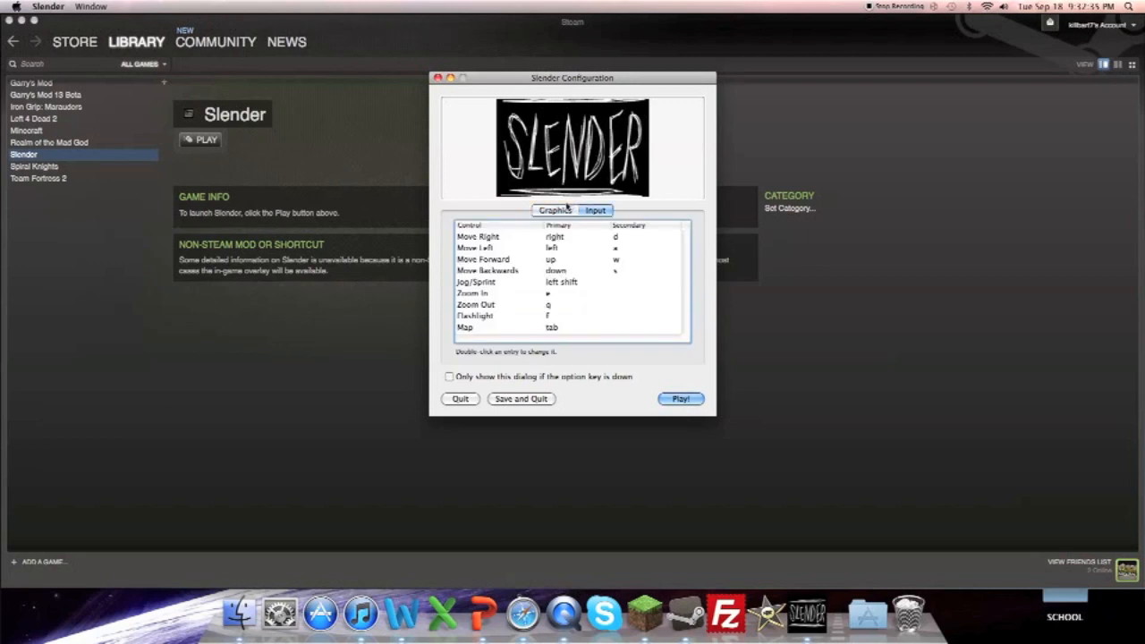
pyautogui.click(680, 399)
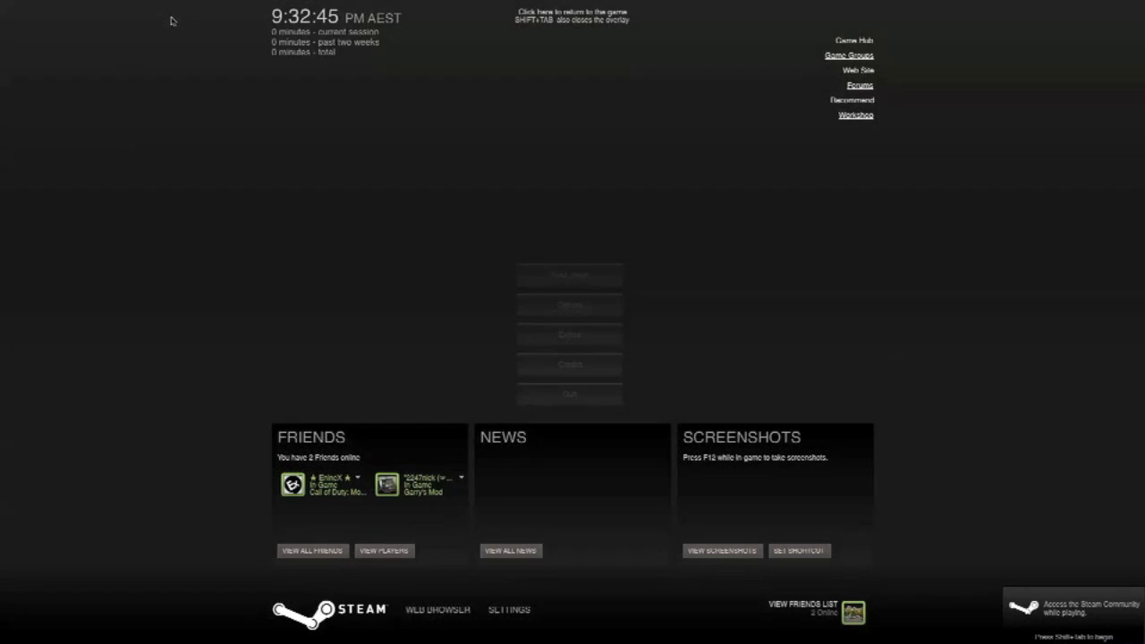
pyautogui.moveTo(1137, 394)
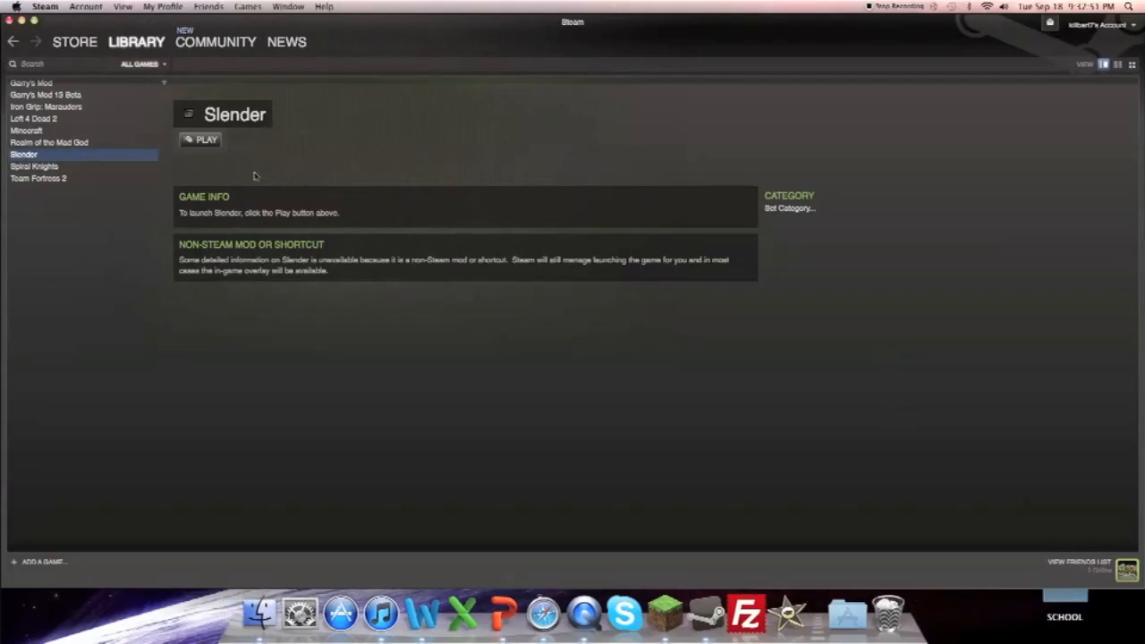
# - Switch the library to grid view and create a desktop shortcut for the Slender tile
pyautogui.click(200, 138)
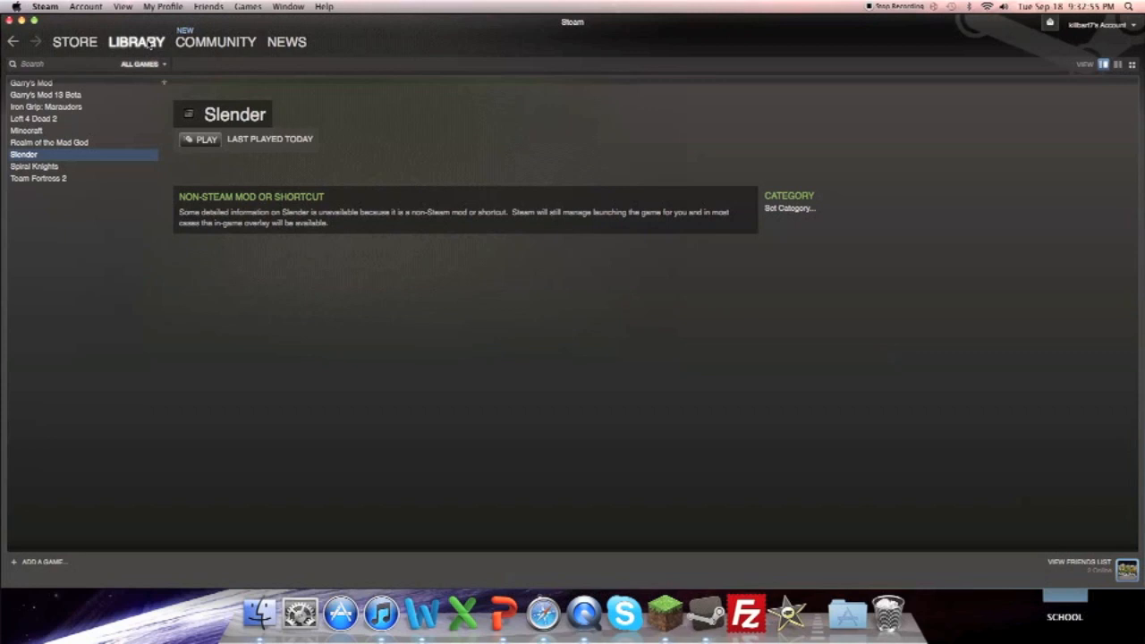
pyautogui.click(1116, 63)
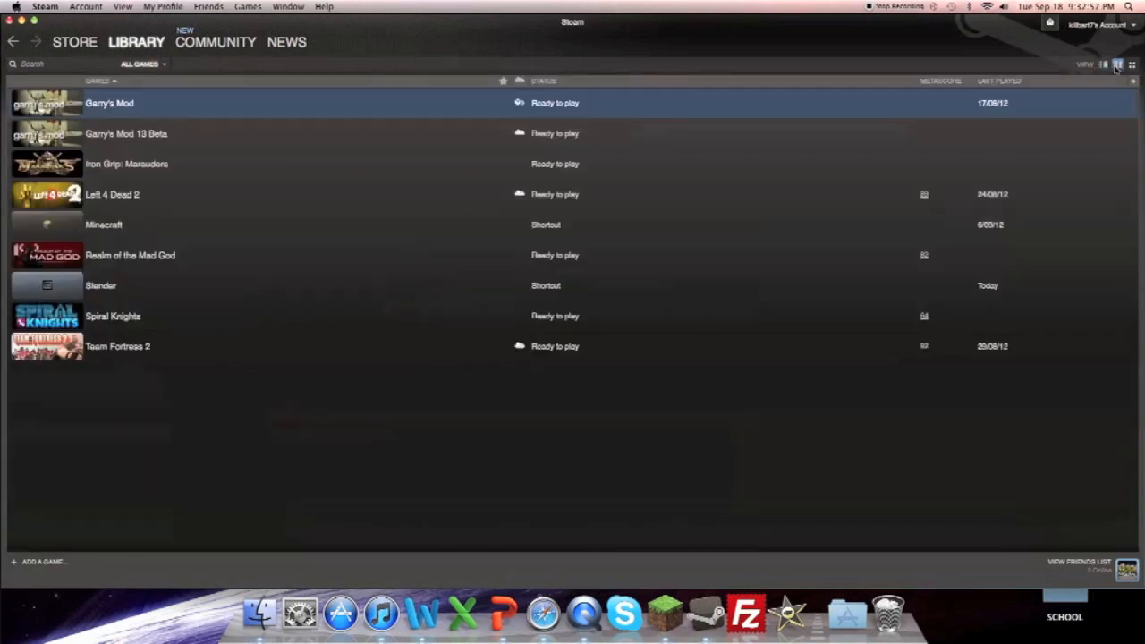
pyautogui.click(1116, 64)
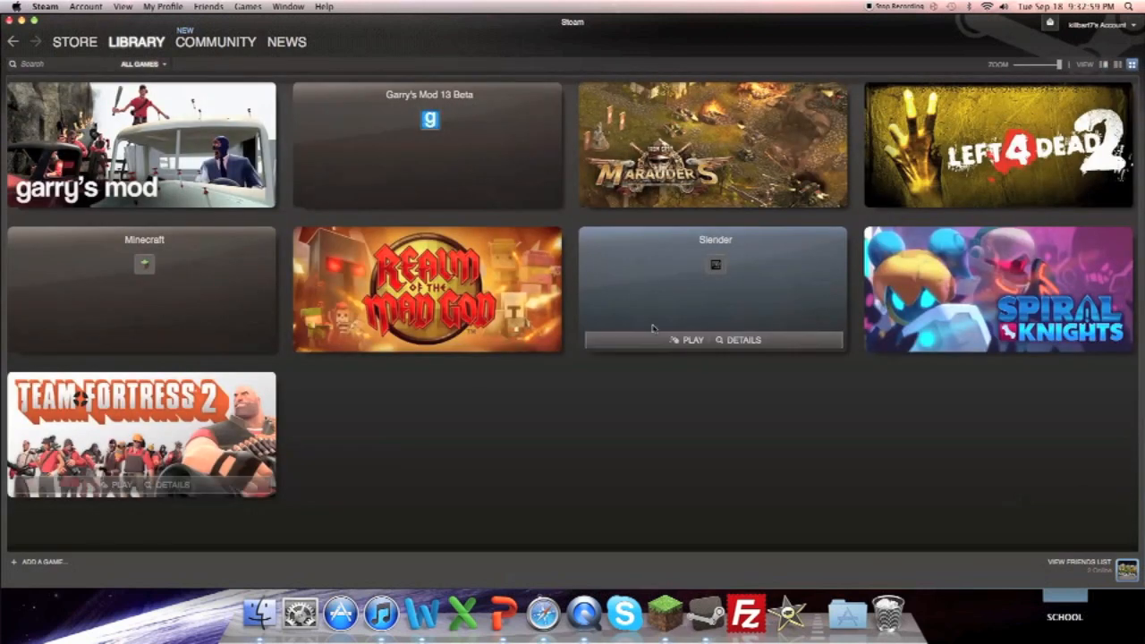
pyautogui.rightClick(714, 286)
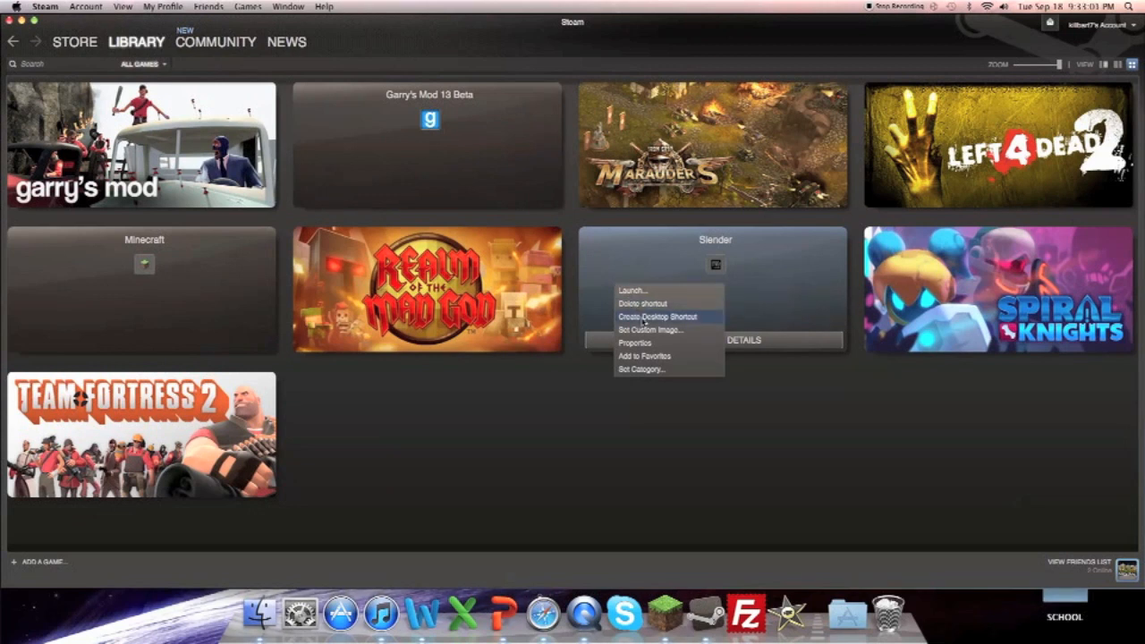
pyautogui.click(657, 316)
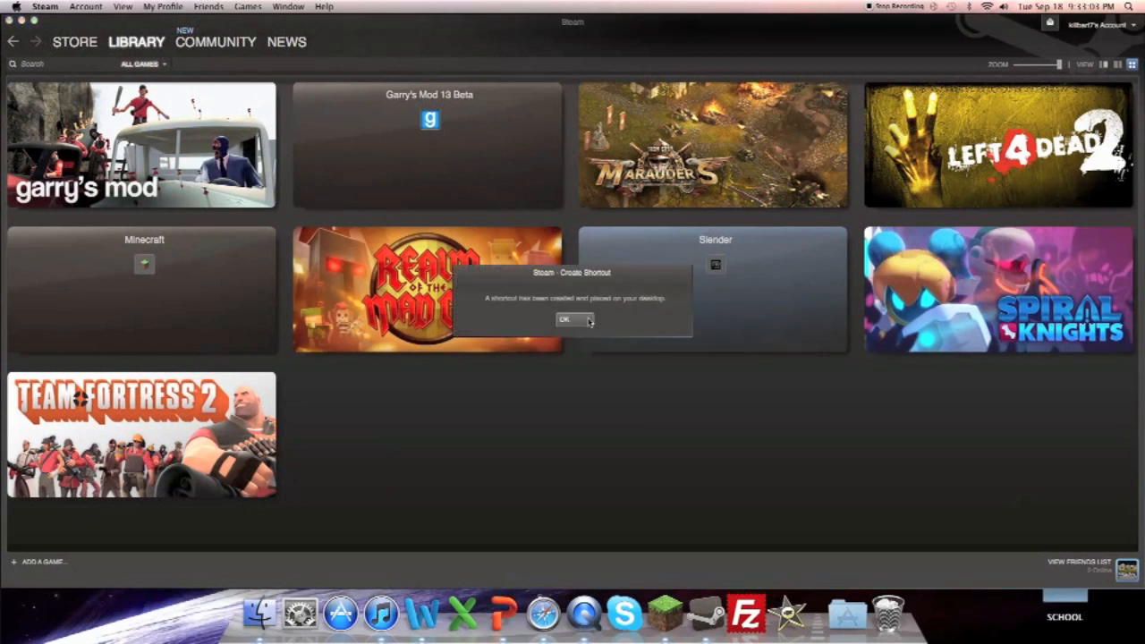
pyautogui.click(563, 320)
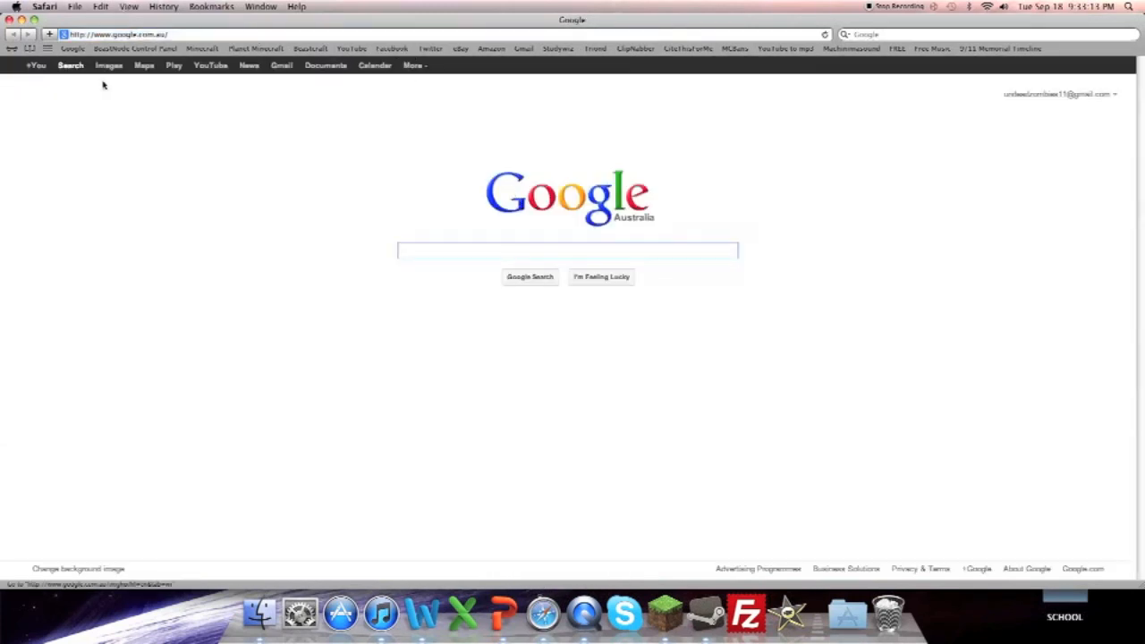
# - Search Google Images for 'Slender The Game' and open the SLENDER logo result
pyautogui.click(109, 65)
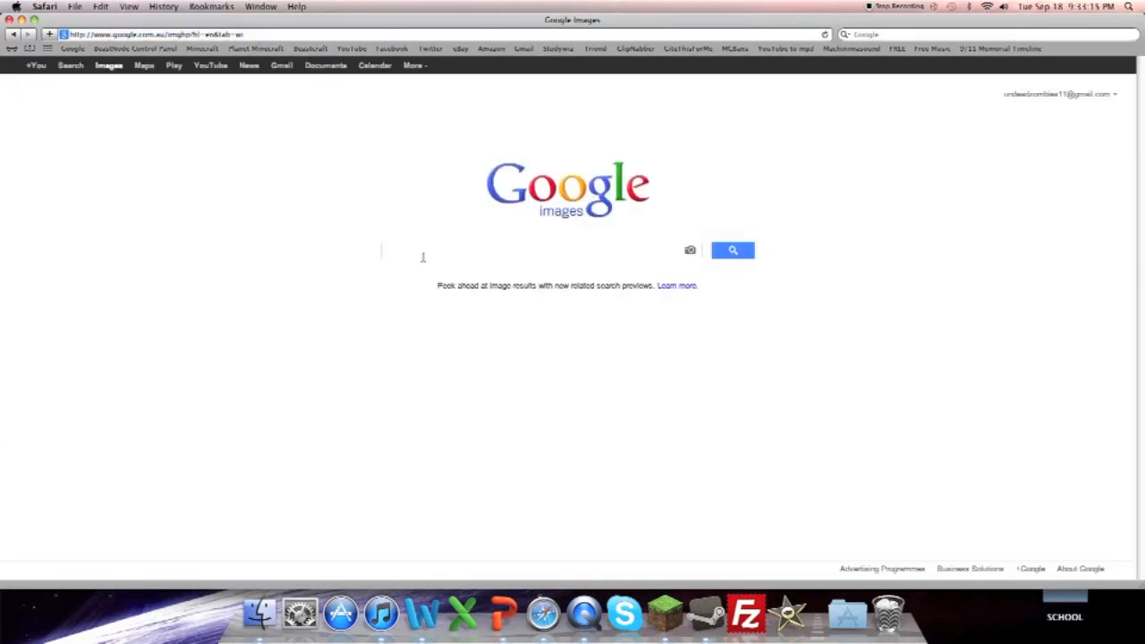
pyautogui.write('Slender The G')
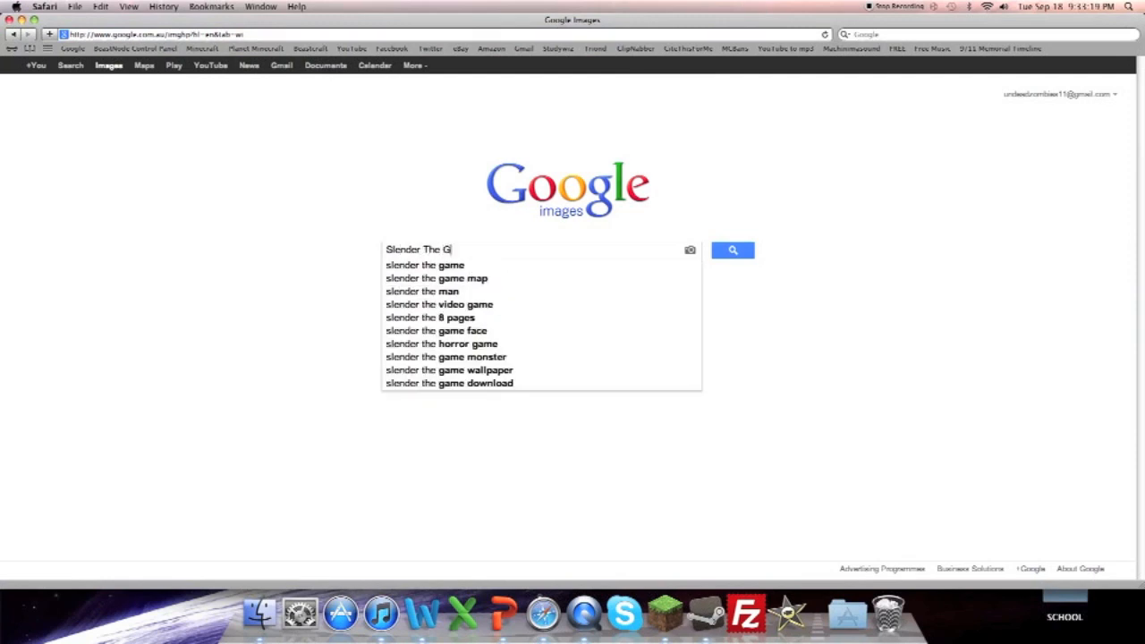
pyautogui.write('a')
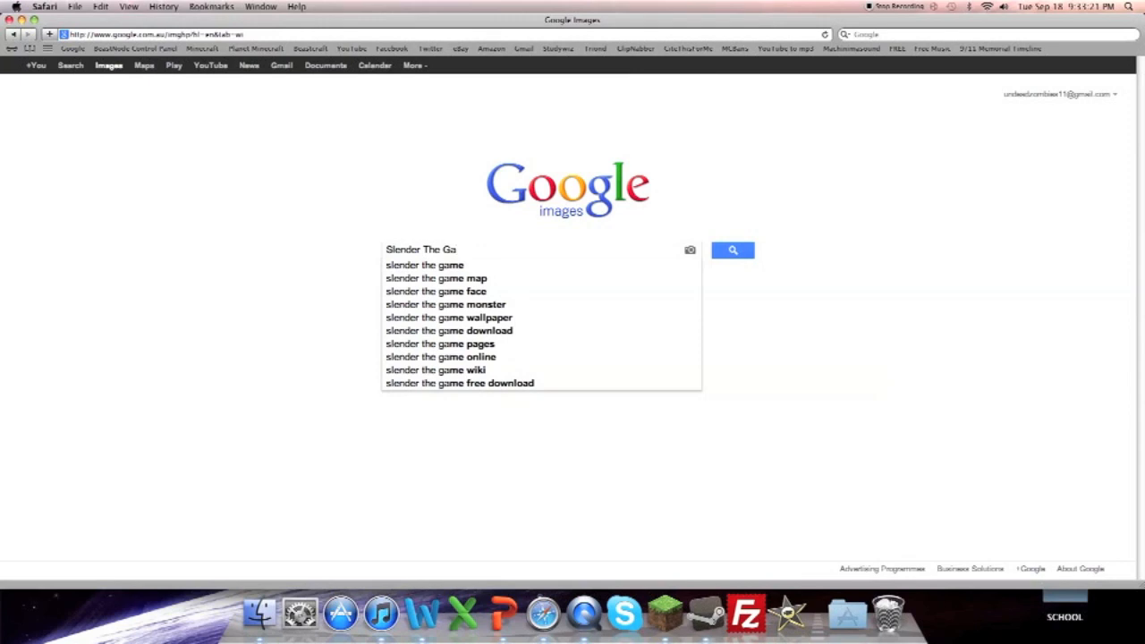
pyautogui.click(732, 250)
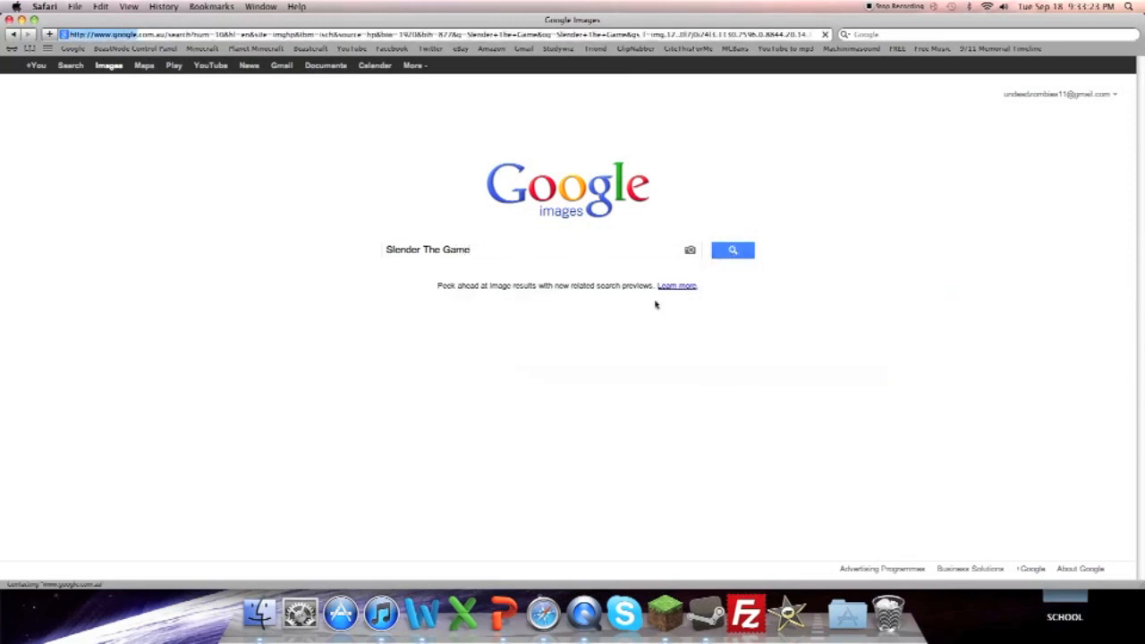
pyautogui.click(733, 249)
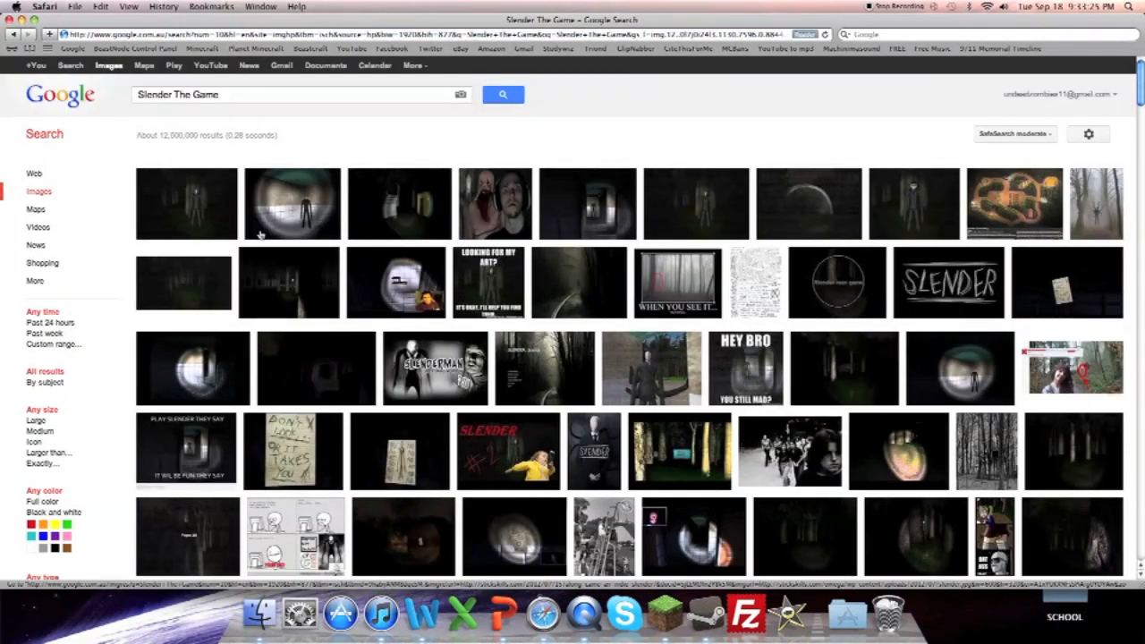
pyautogui.click(292, 204)
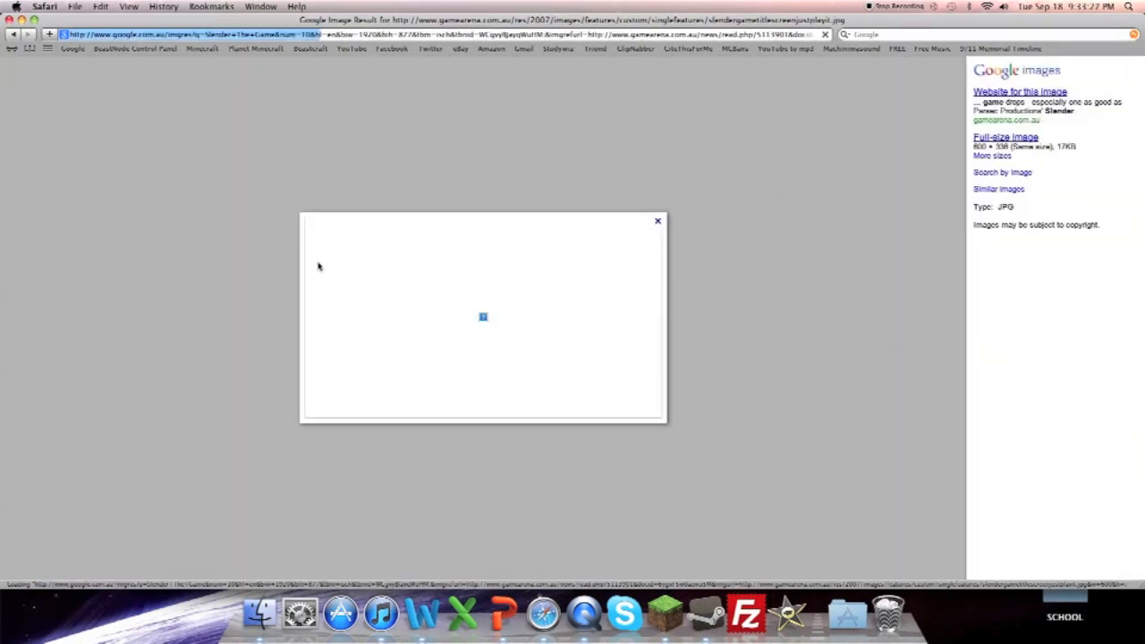
# - Save the logo image to Pictures as 'Slender The Game'
pyautogui.rightClick(483, 317)
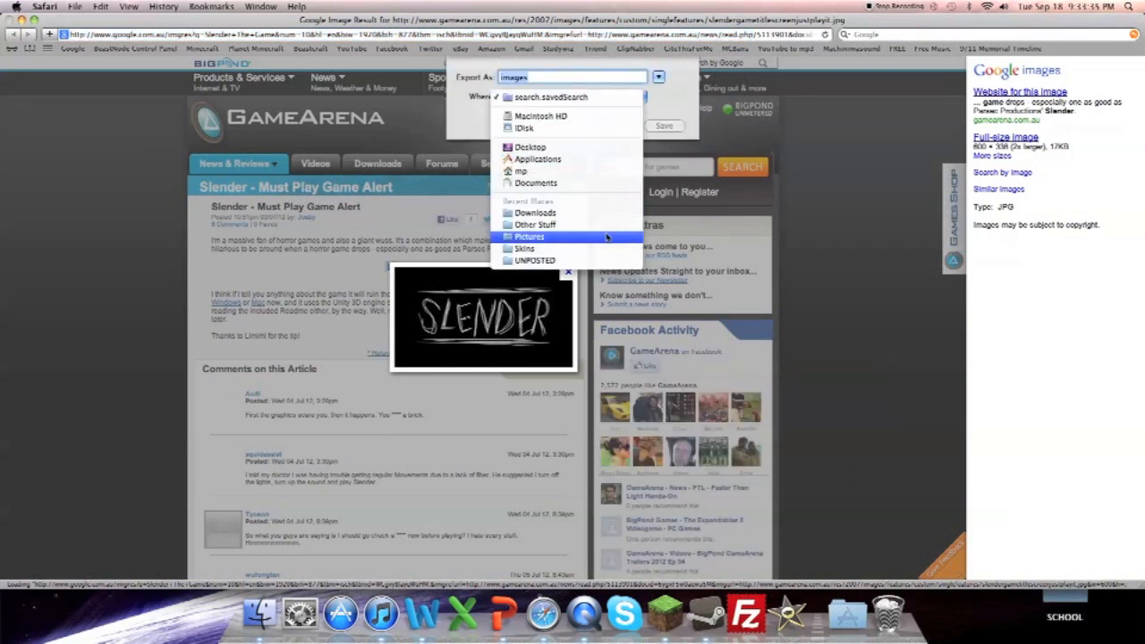
pyautogui.click(528, 236)
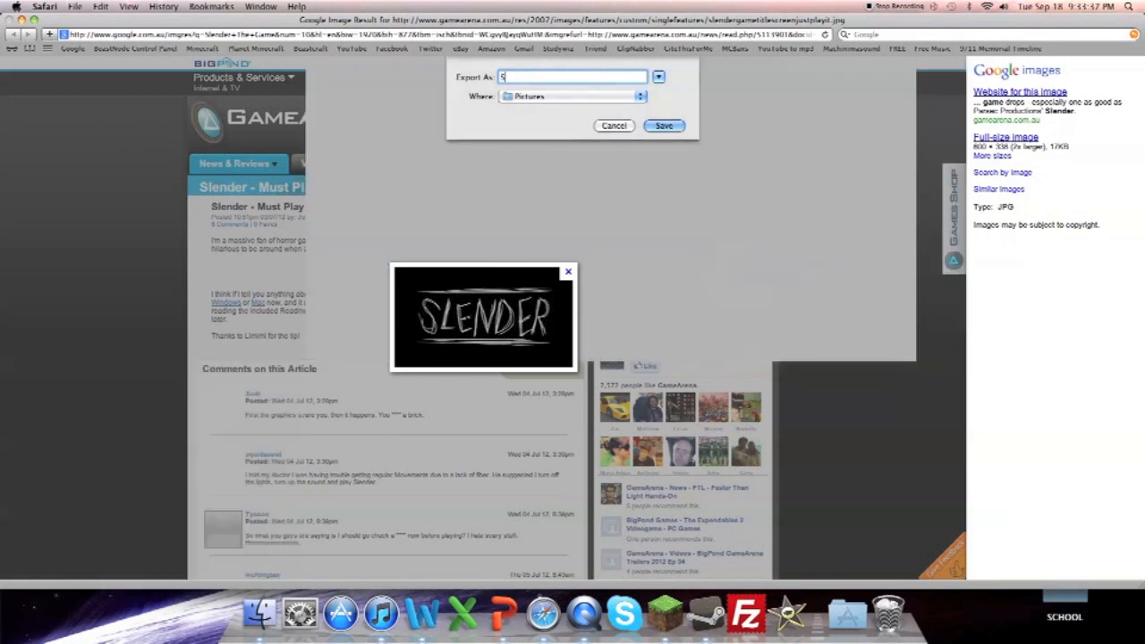
pyautogui.write('Slender The Game')
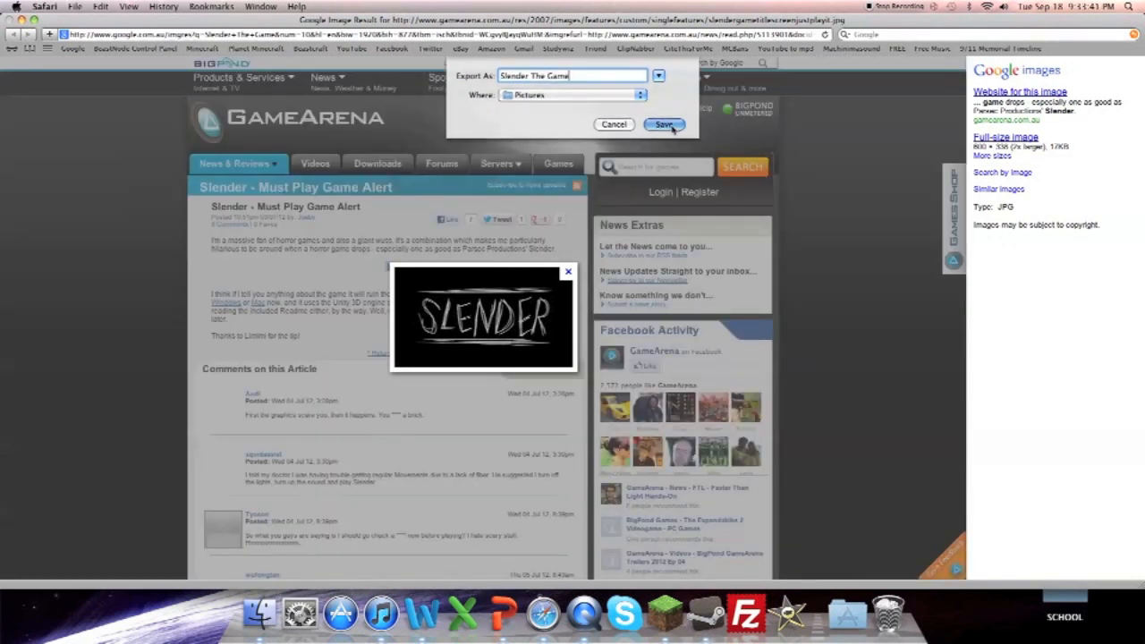
pyautogui.click(664, 125)
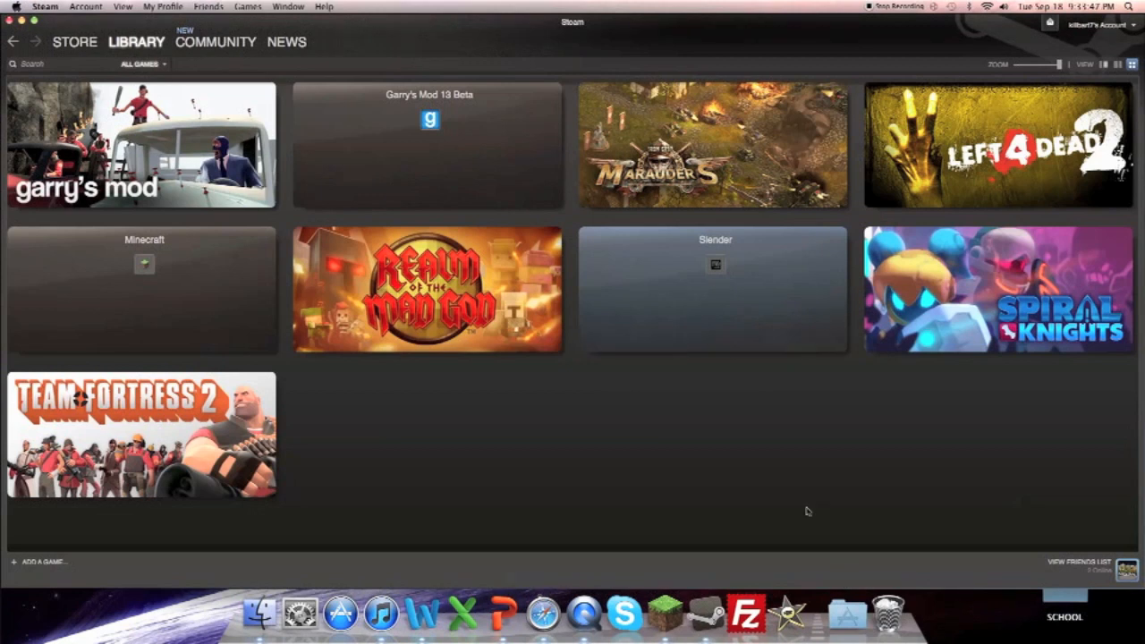
# - Open Slender's Set Custom Image file browser and look through Today and Music
pyautogui.rightClick(715, 289)
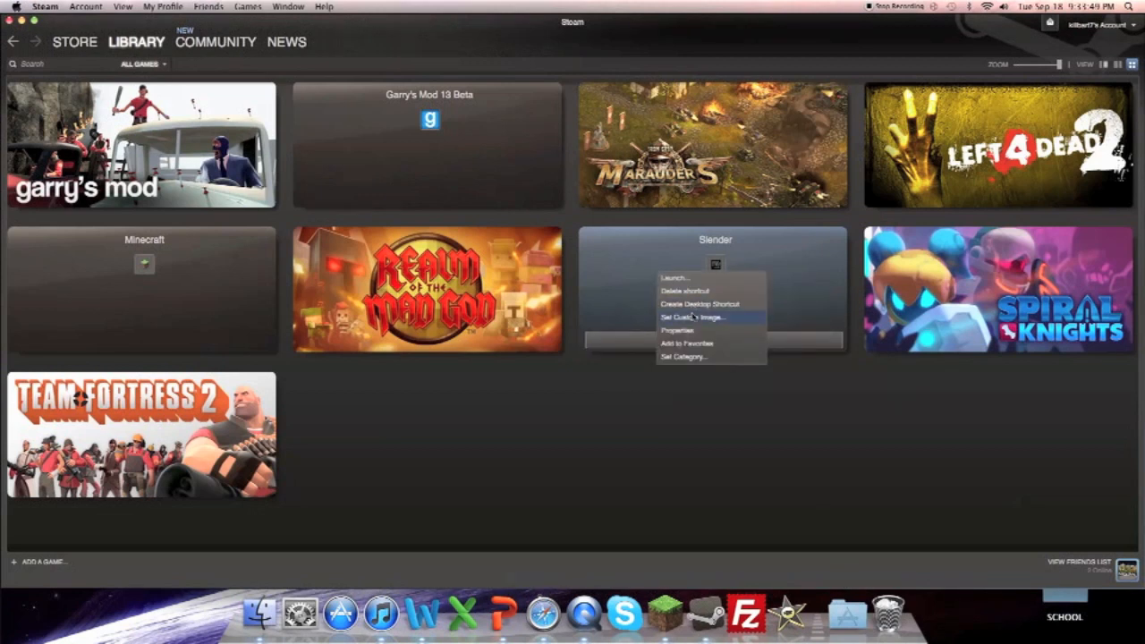
pyautogui.click(695, 317)
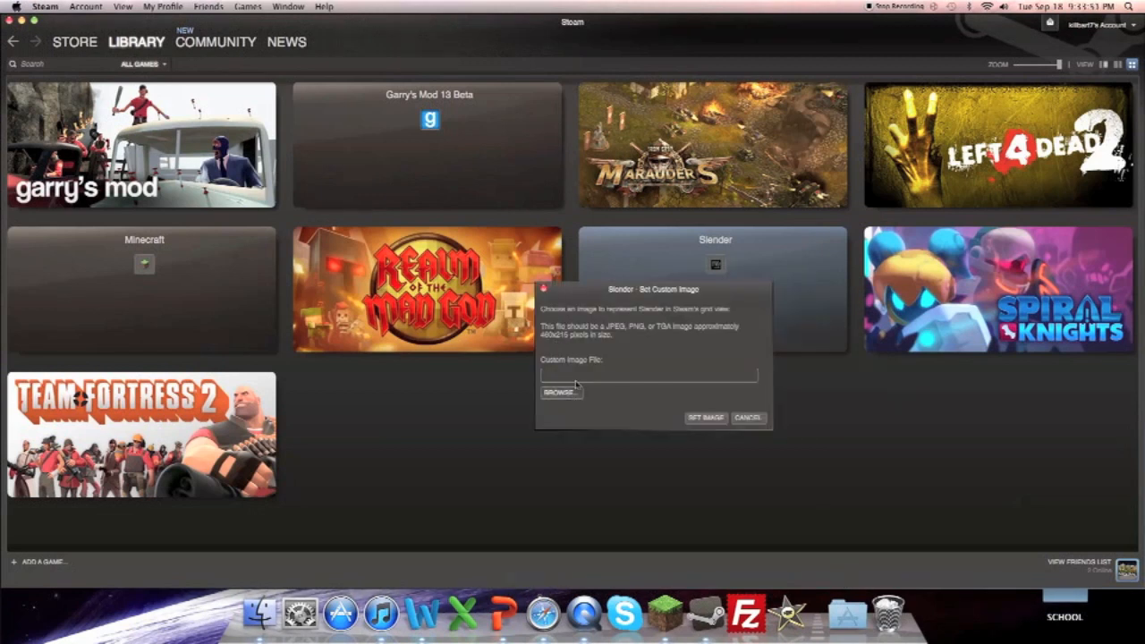
pyautogui.click(560, 392)
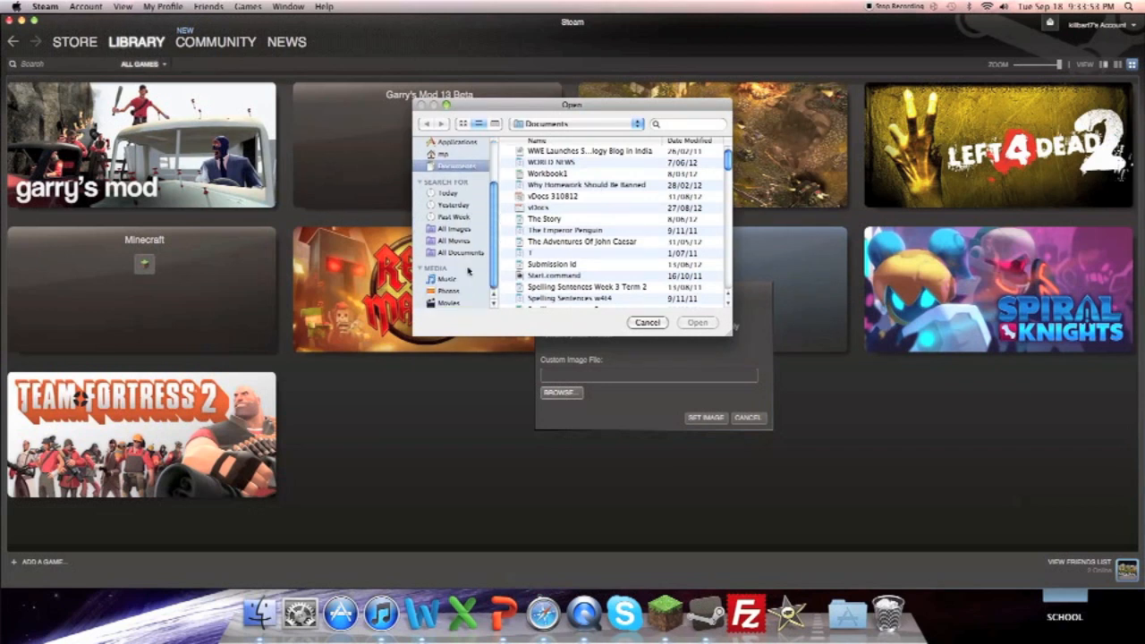
pyautogui.click(449, 193)
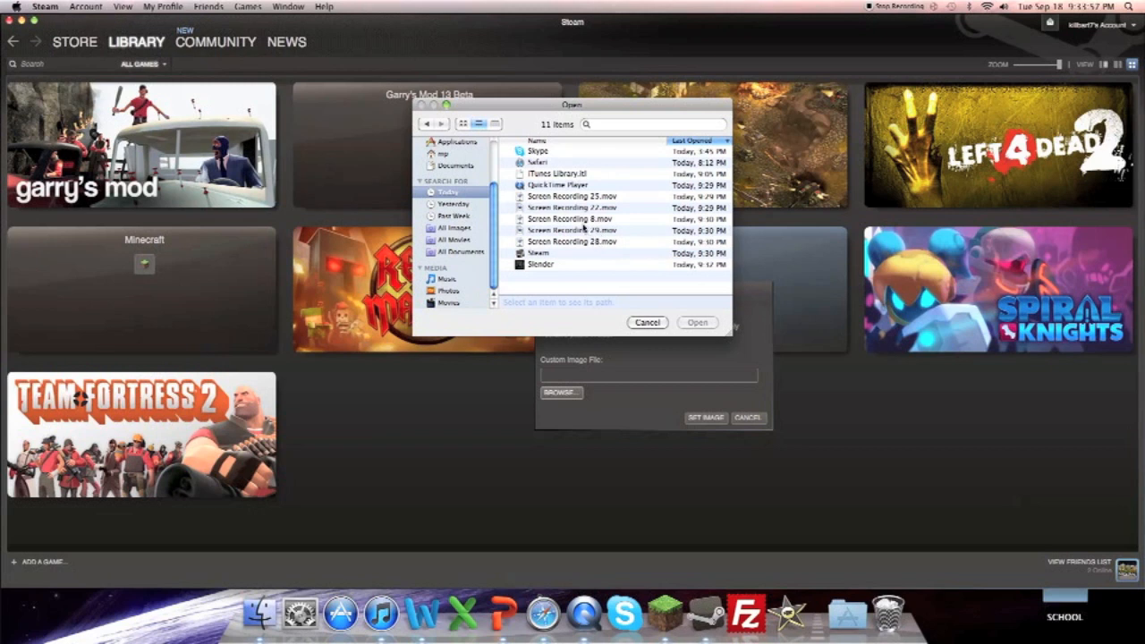
pyautogui.moveTo(467, 279)
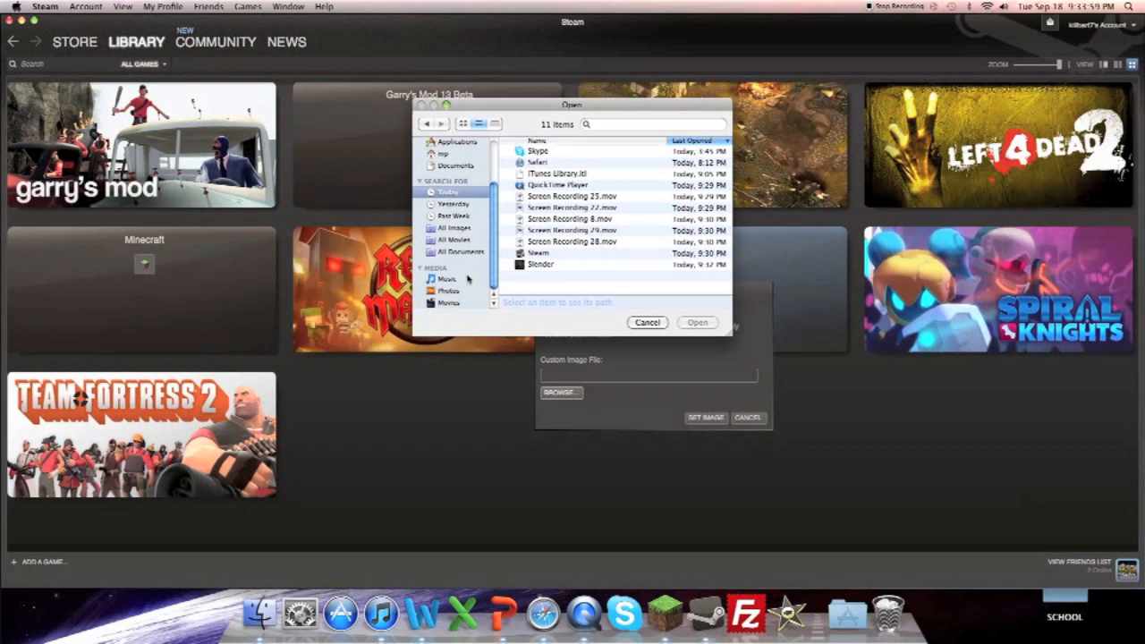
pyautogui.click(445, 278)
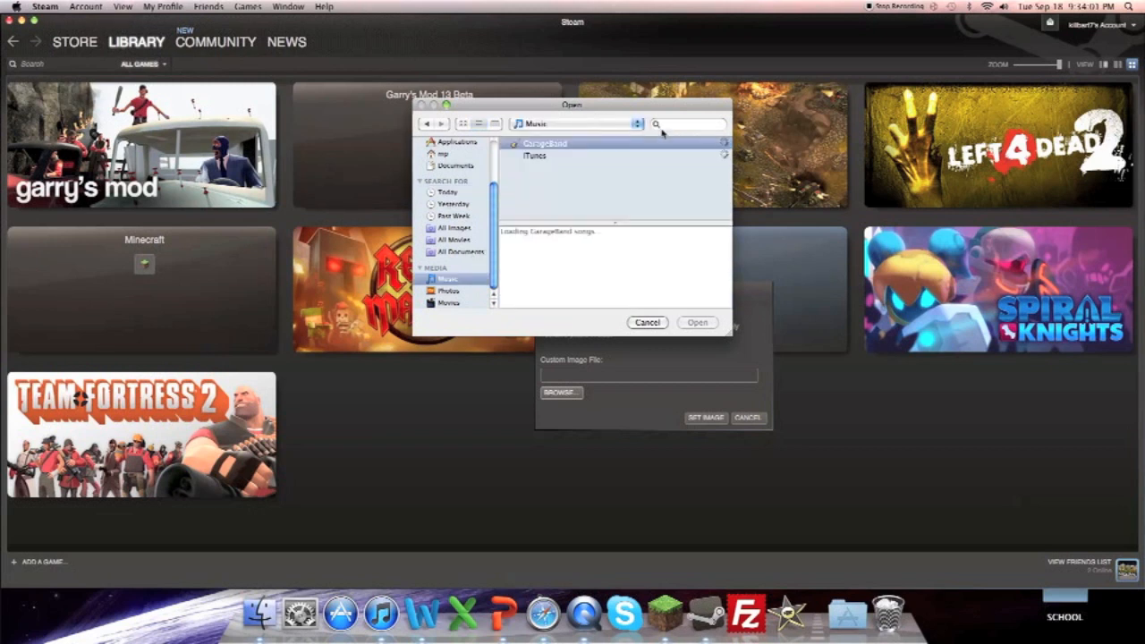
# - Search the Mac for 'Slender The' and open the SLENDER folder
pyautogui.click(453, 204)
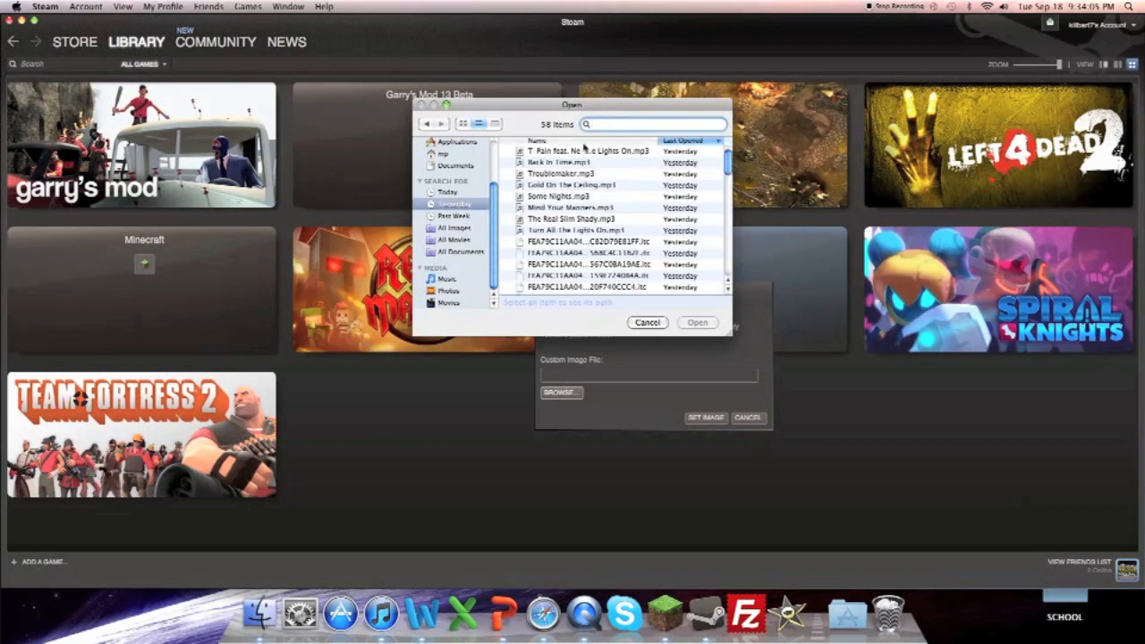
pyautogui.write('Slender The Game')
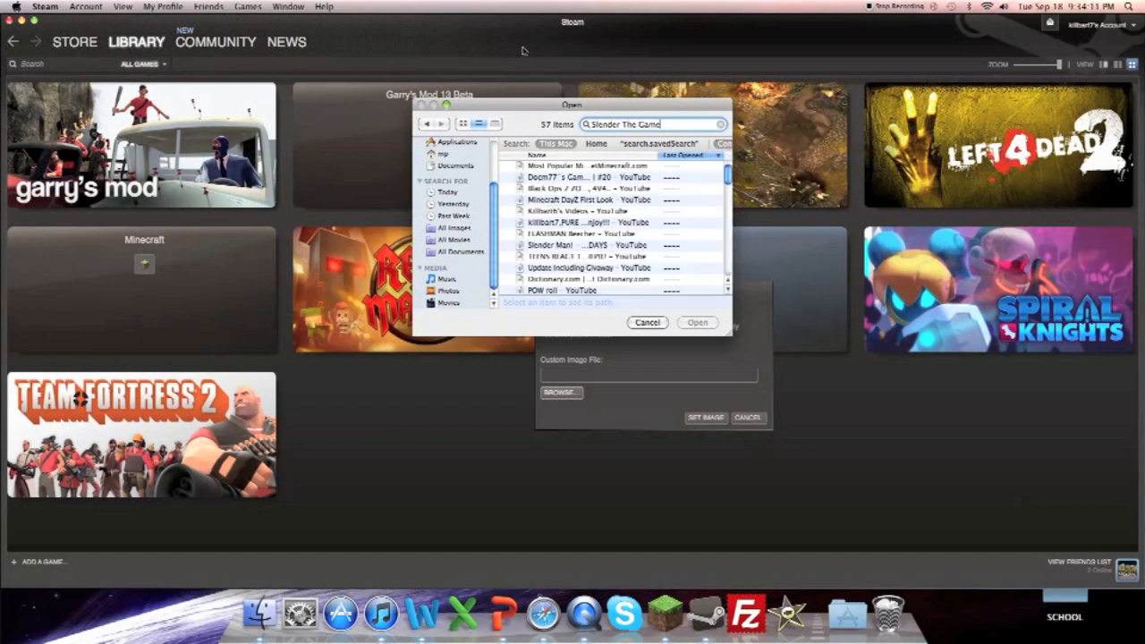
pyautogui.scroll(-3)
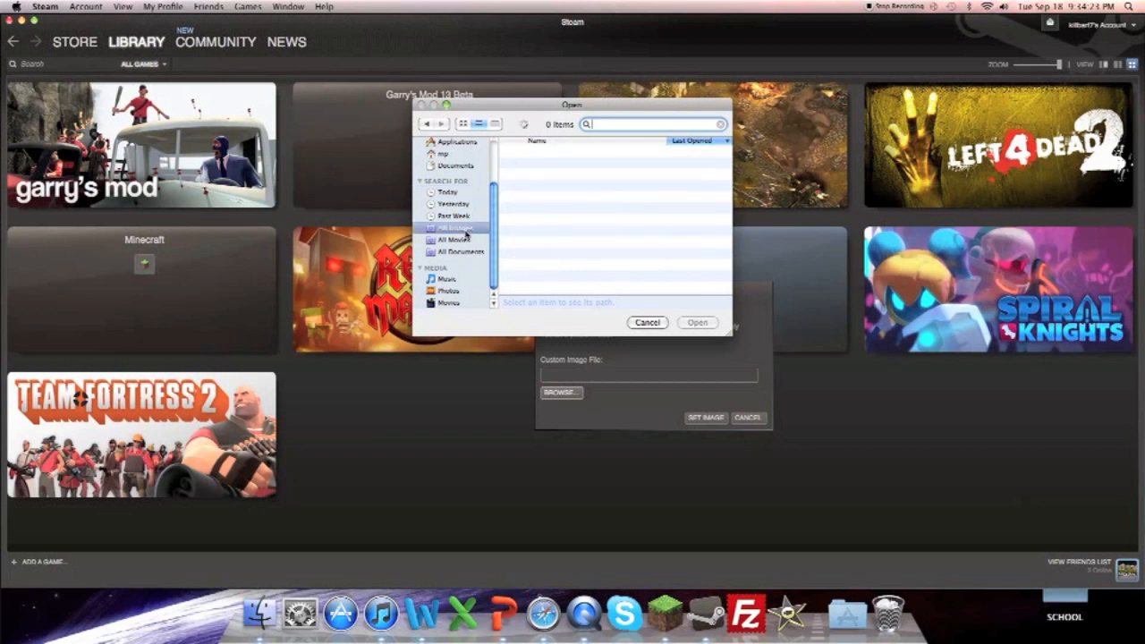
pyautogui.write('s')
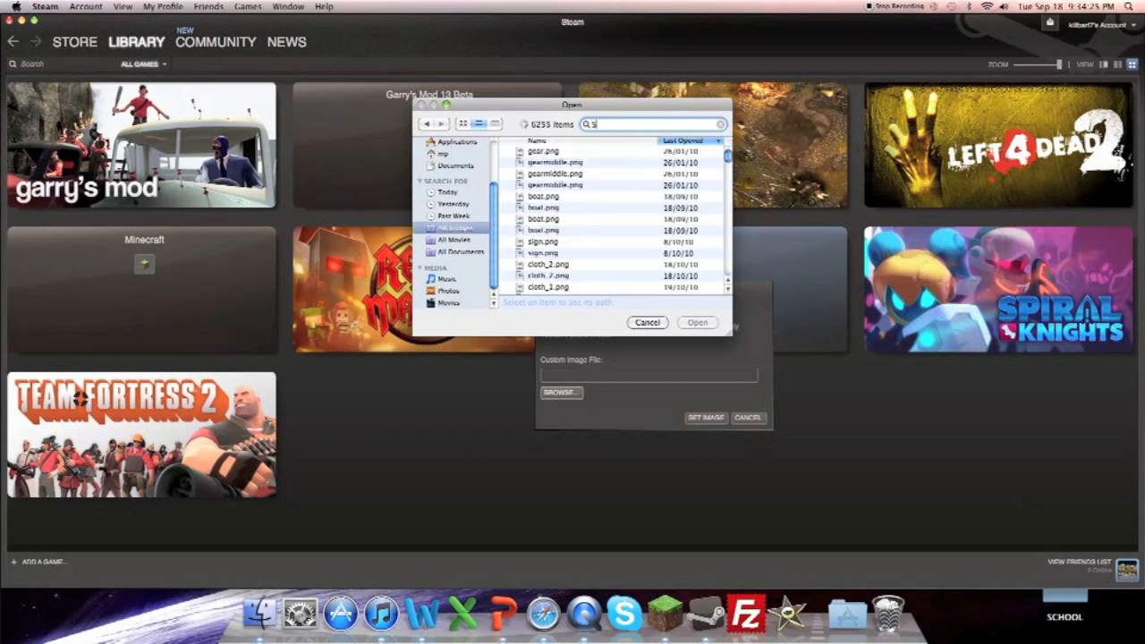
pyautogui.write('Slender The GAme')
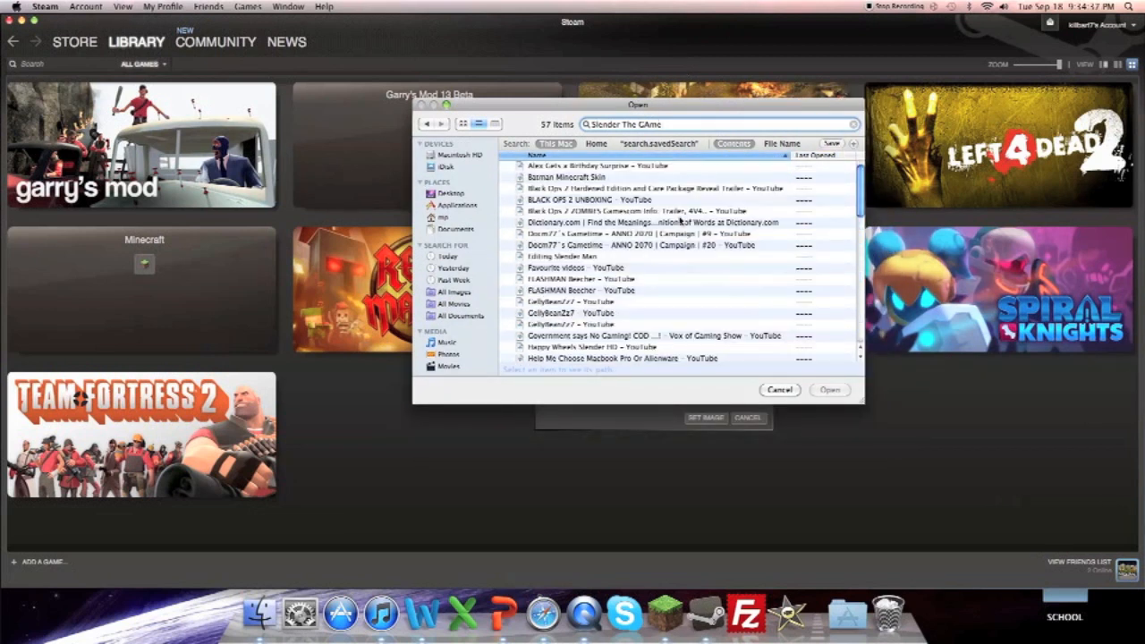
pyautogui.scroll(-3)
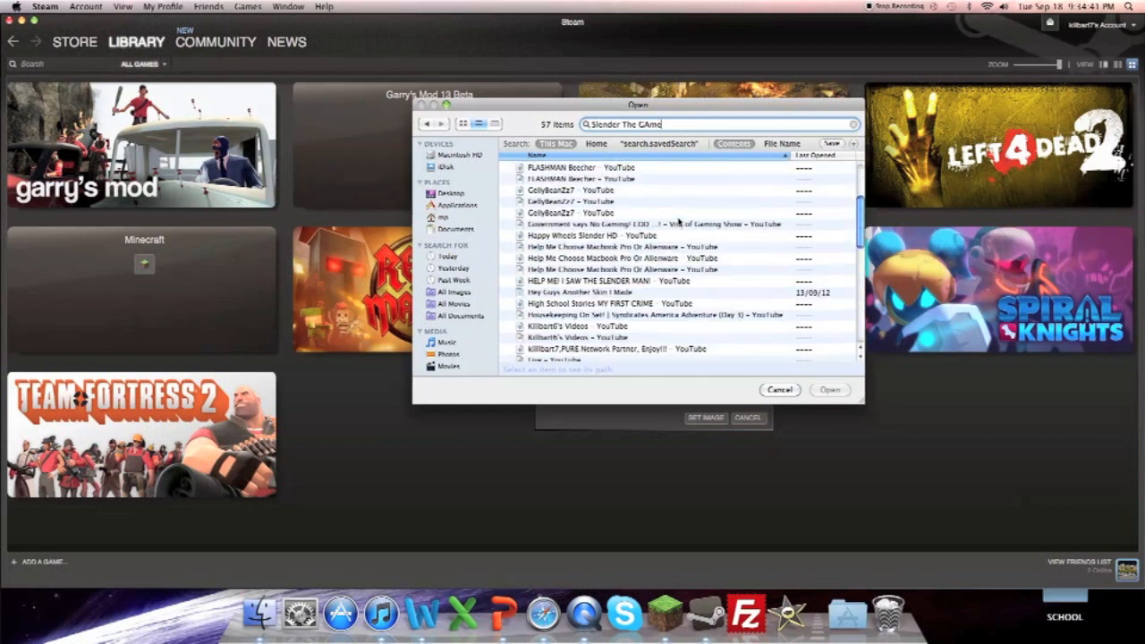
pyautogui.scroll(-3)
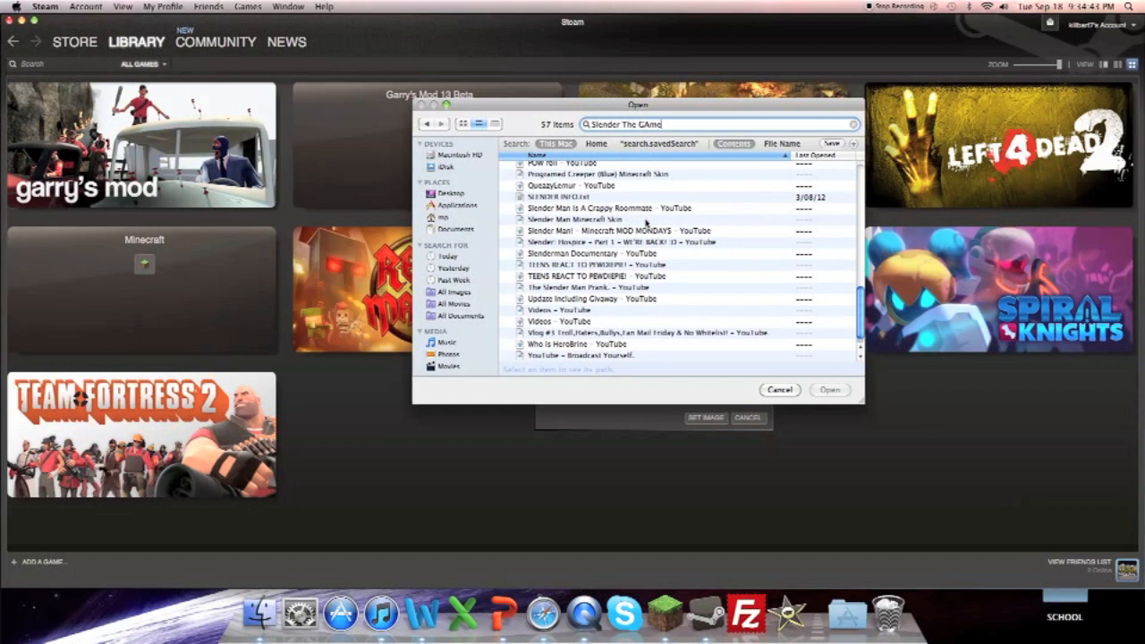
pyautogui.click(576, 219)
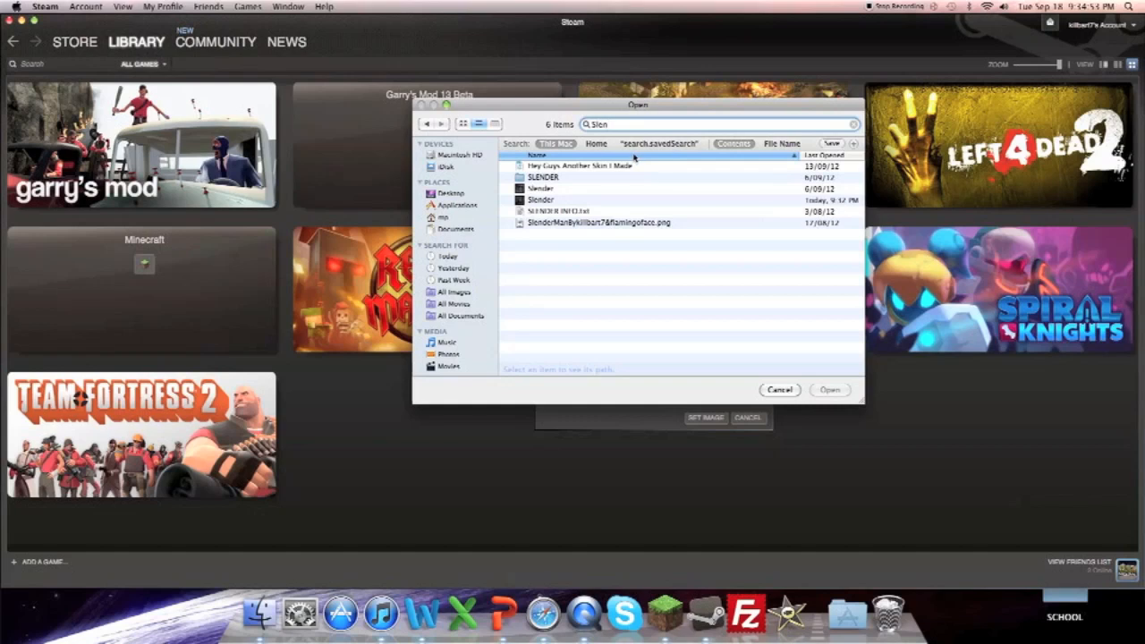
pyautogui.moveTo(753, 246)
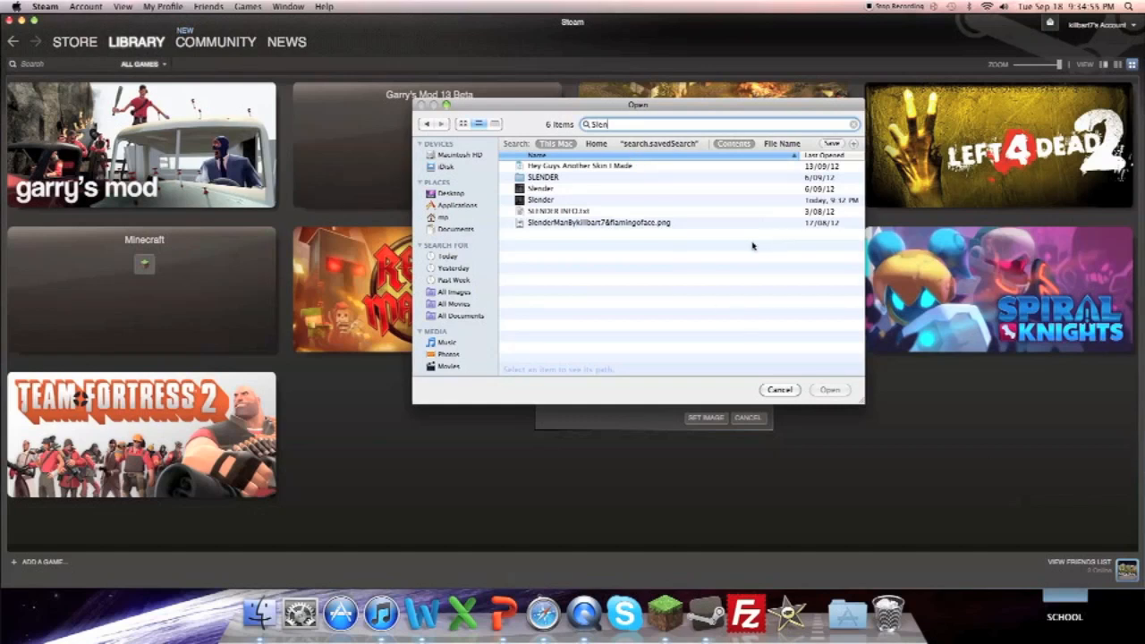
pyautogui.doubleClick(542, 177)
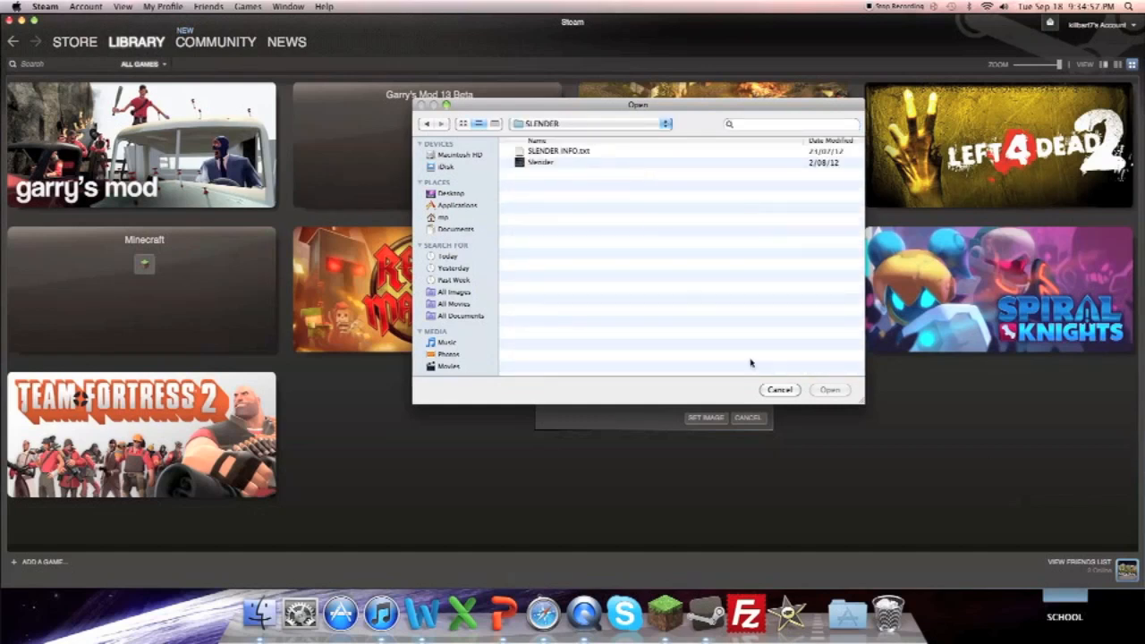
pyautogui.click(779, 389)
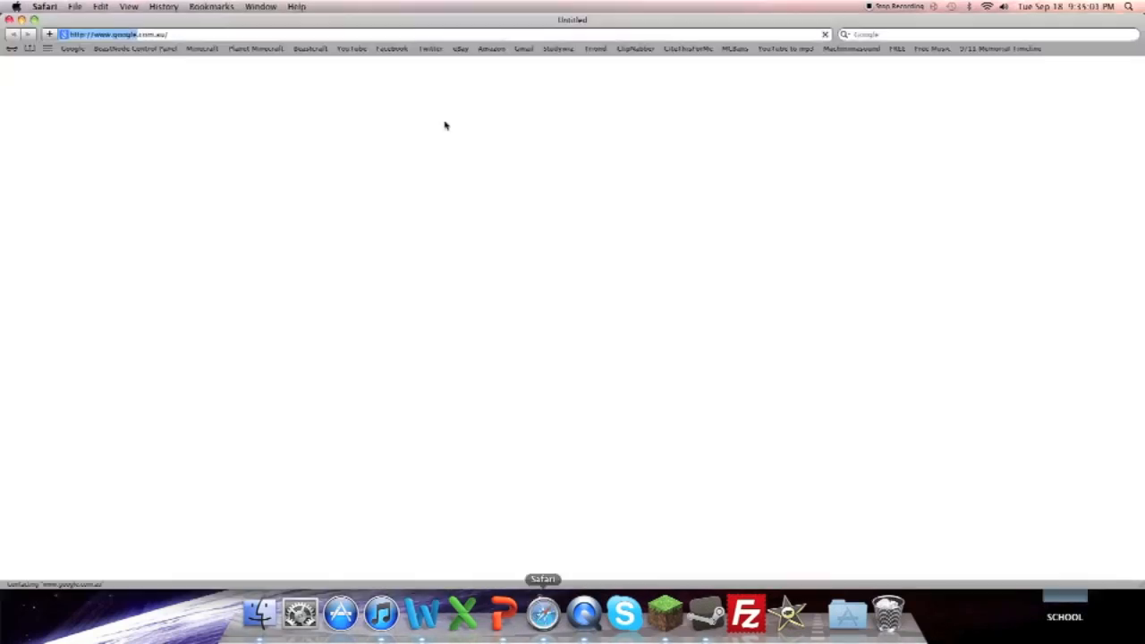
# - Reopen the Slender image search from History, search 'Slender Logo' and open a logo result
pyautogui.click(163, 6)
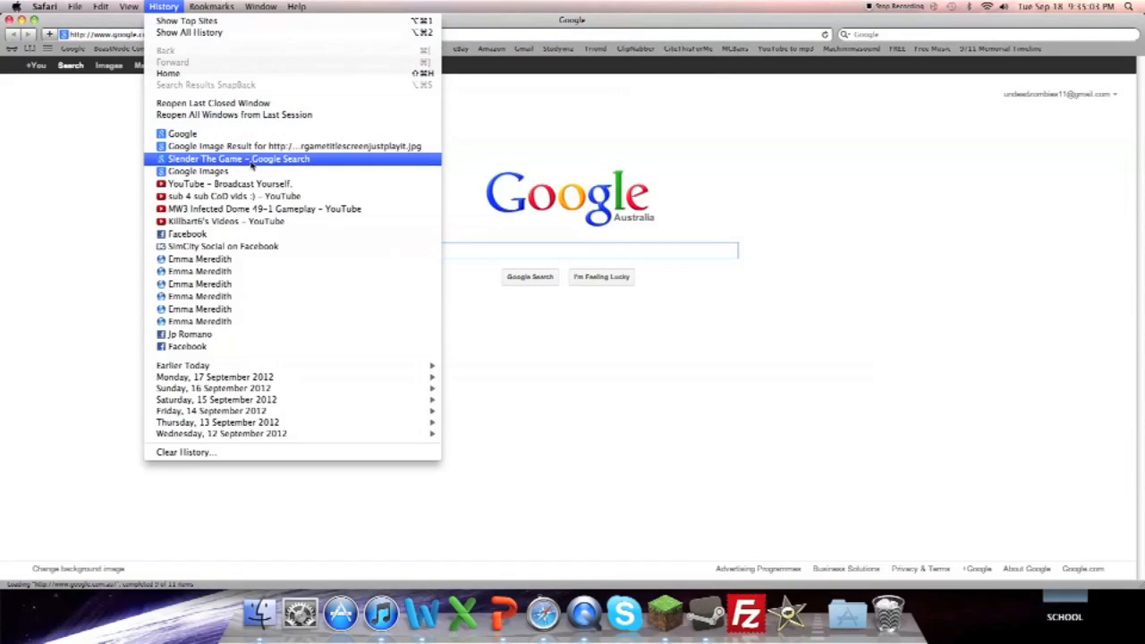
pyautogui.click(237, 159)
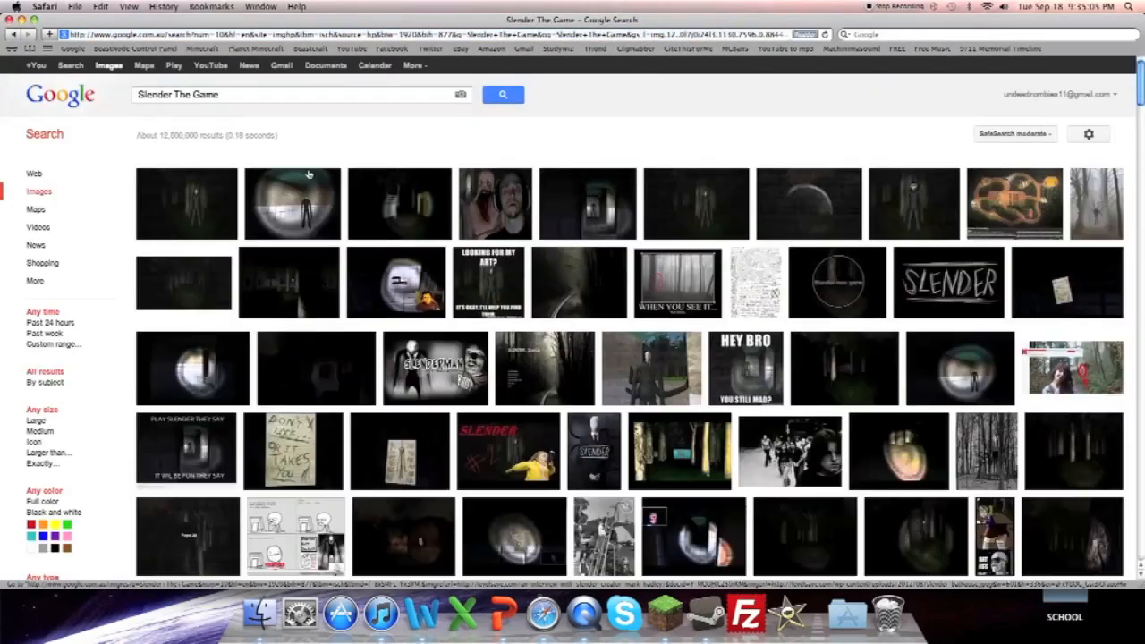
pyautogui.scroll(-3)
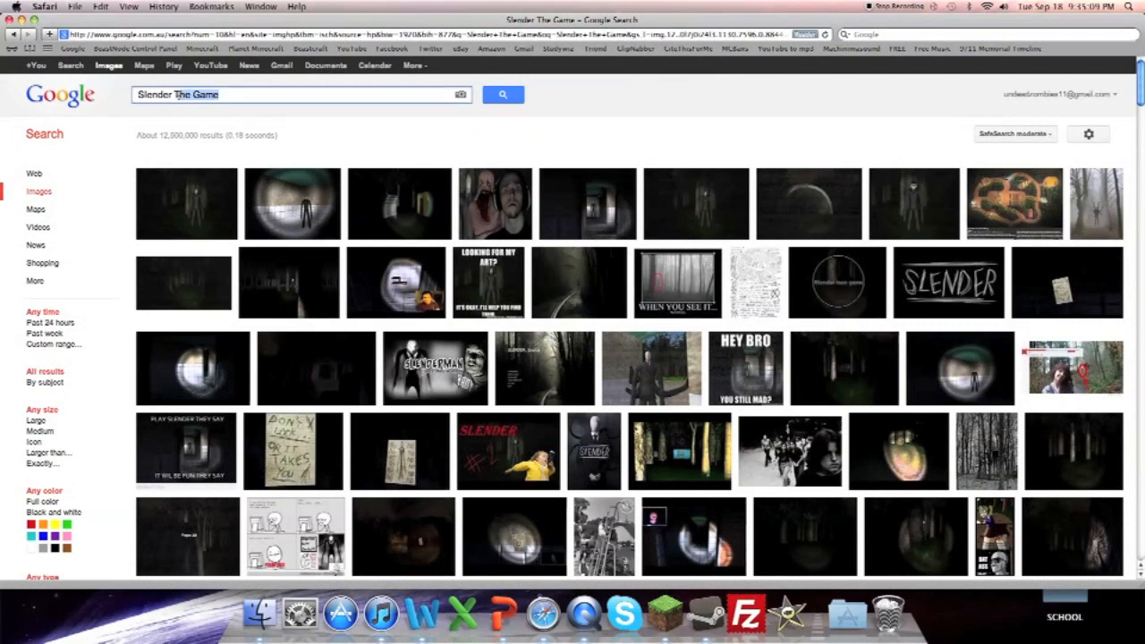
pyautogui.write('Slender Loh')
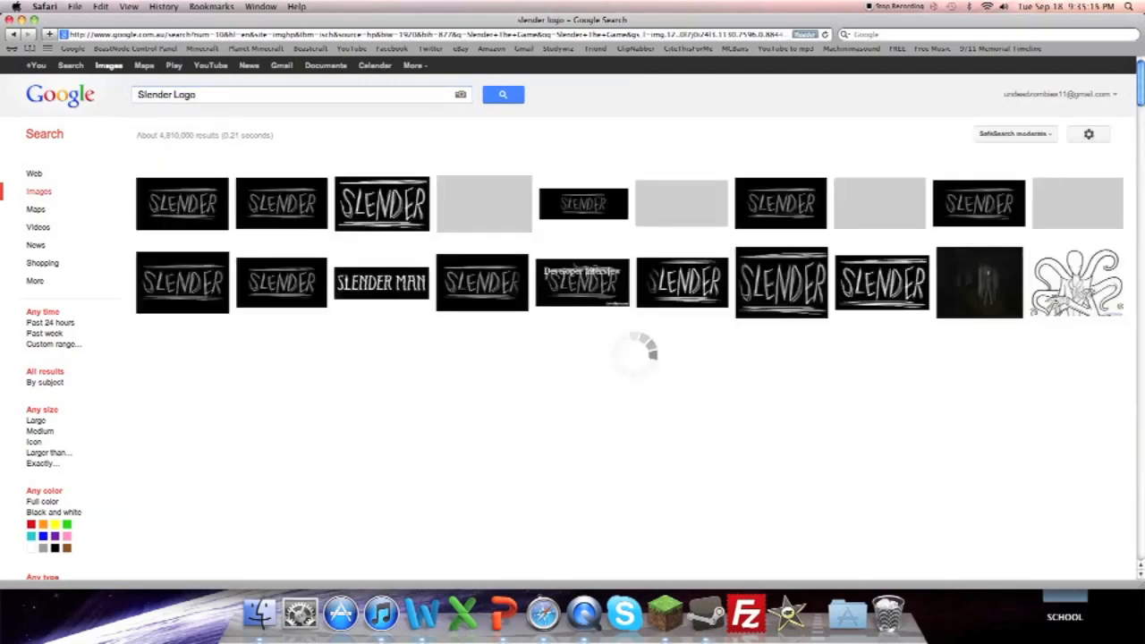
pyautogui.click(483, 203)
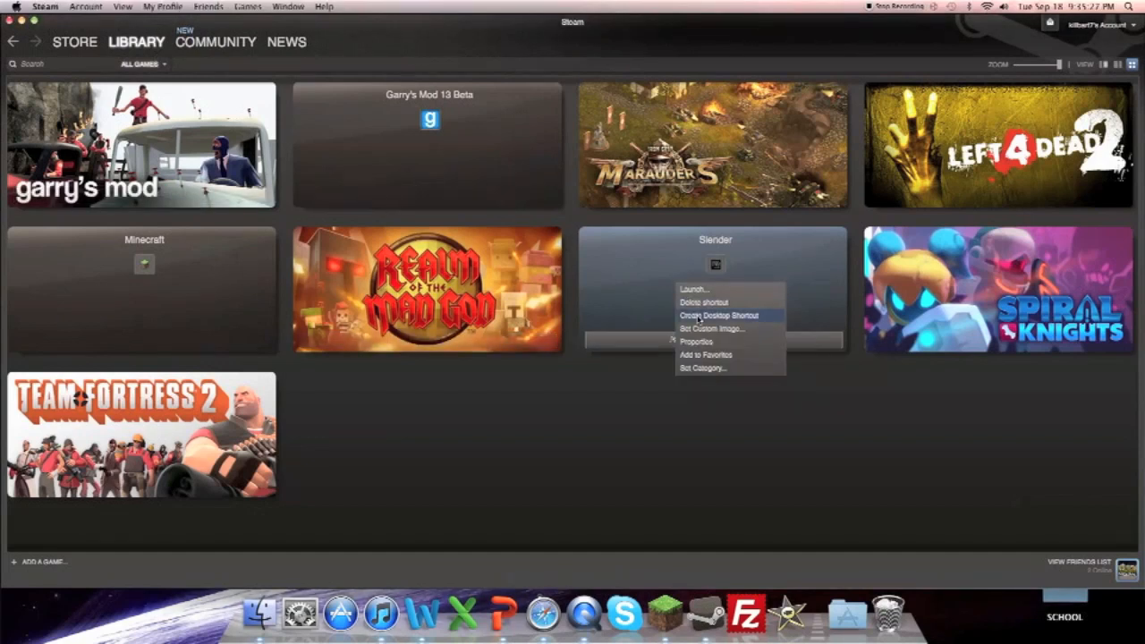
# - Open Slender's custom image file picker and list files from the past week
pyautogui.click(710, 328)
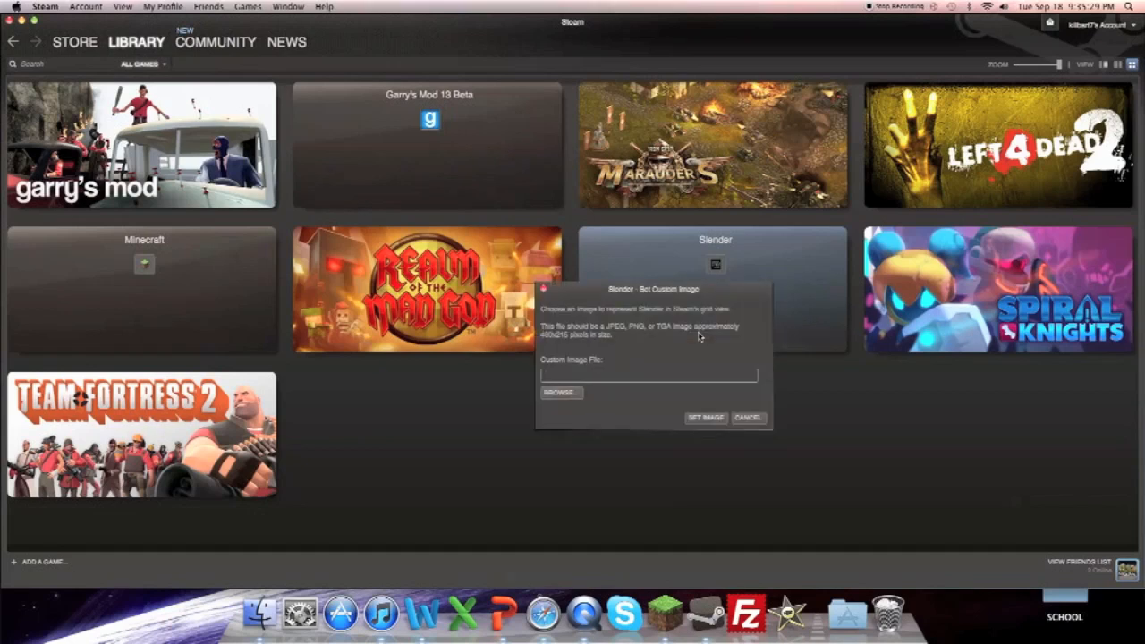
pyautogui.click(561, 391)
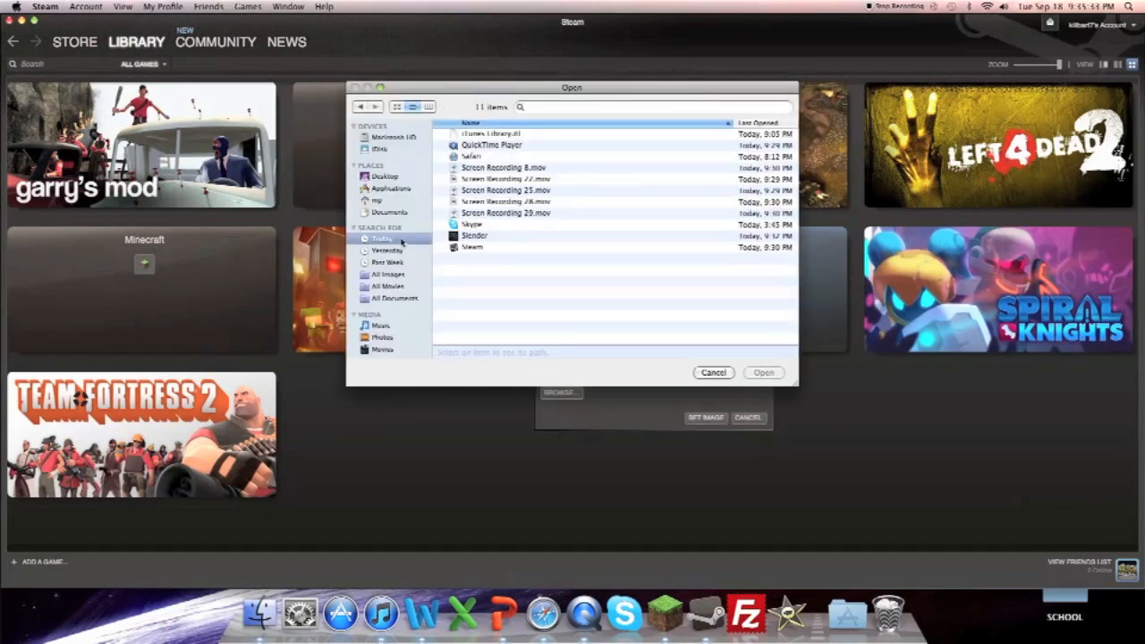
pyautogui.click(386, 262)
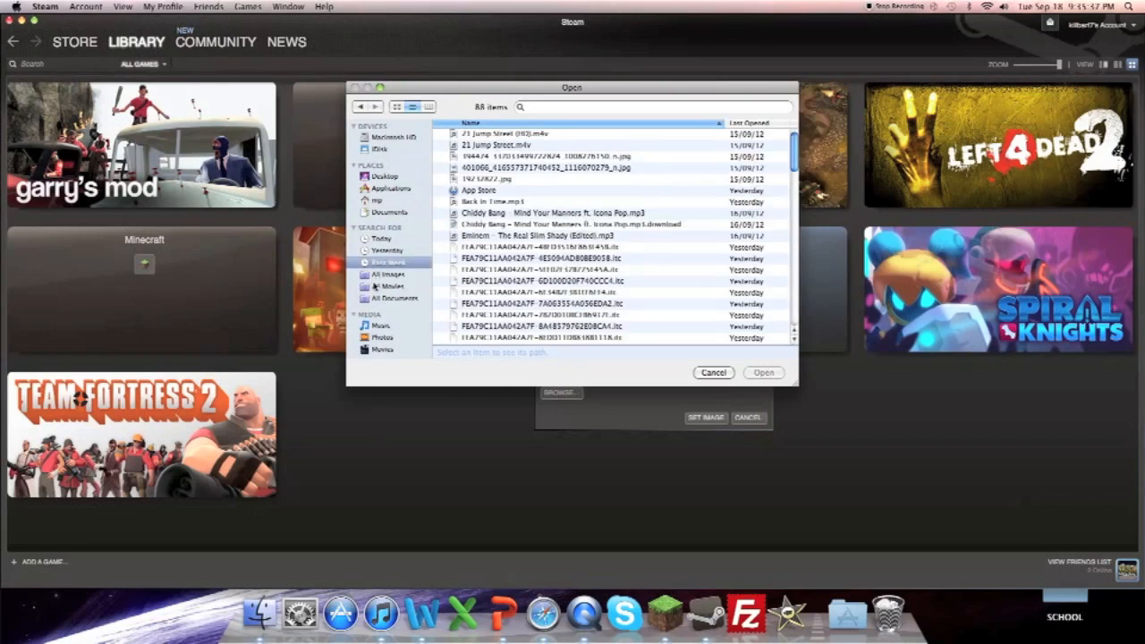
pyautogui.click(381, 237)
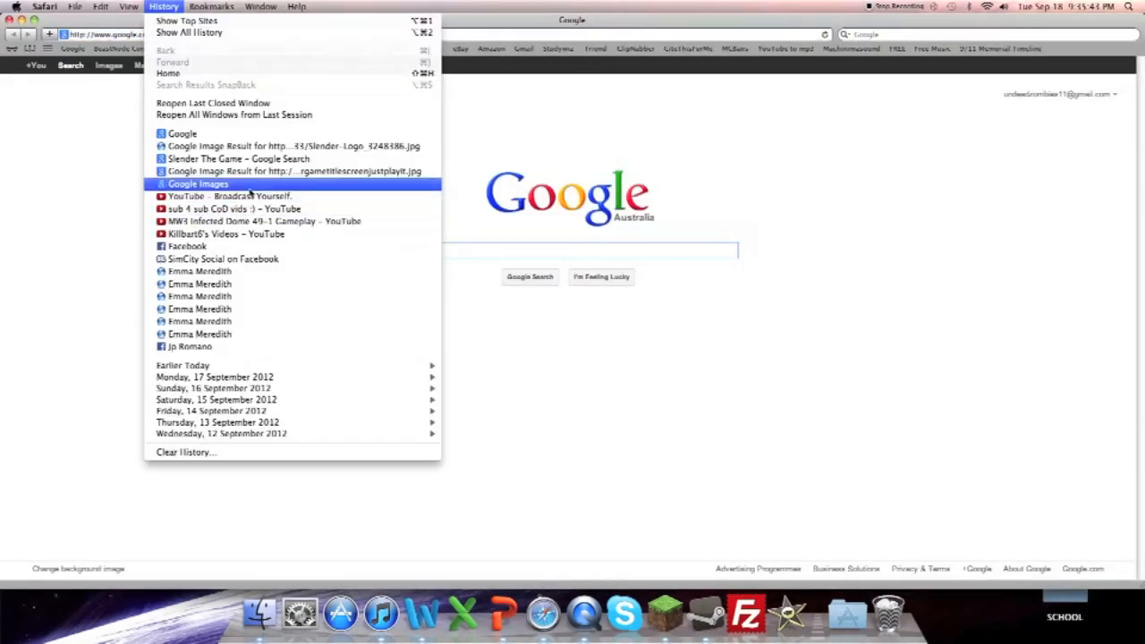
pyautogui.moveTo(238, 158)
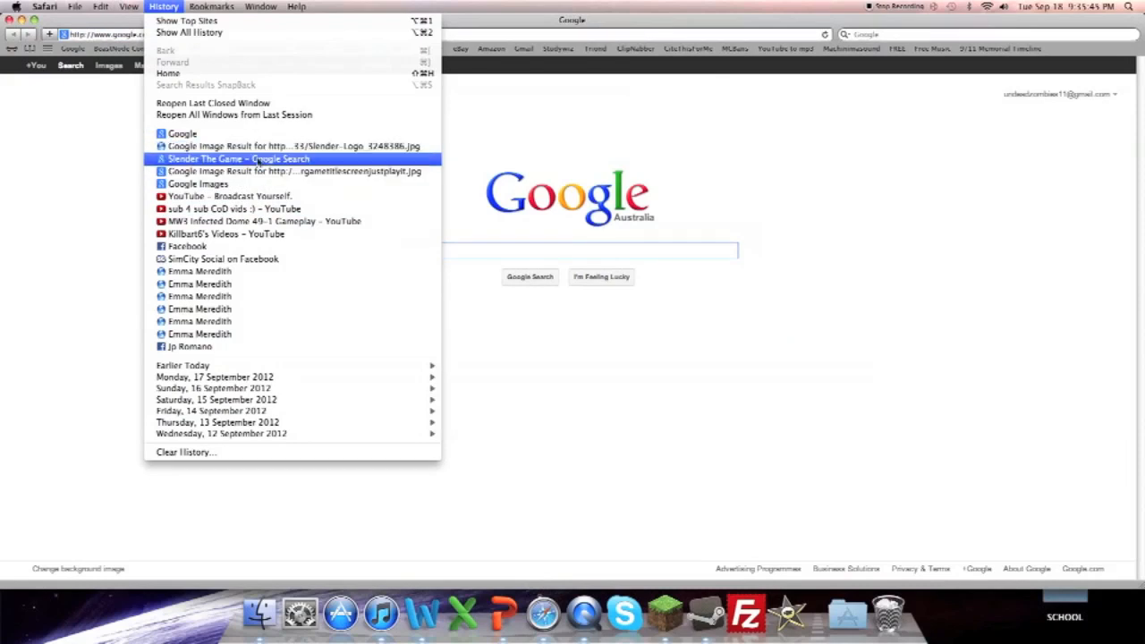
# - Reopen the SLENDER logo page and save the image to the Desktop as SLENDER LOGO
pyautogui.click(237, 158)
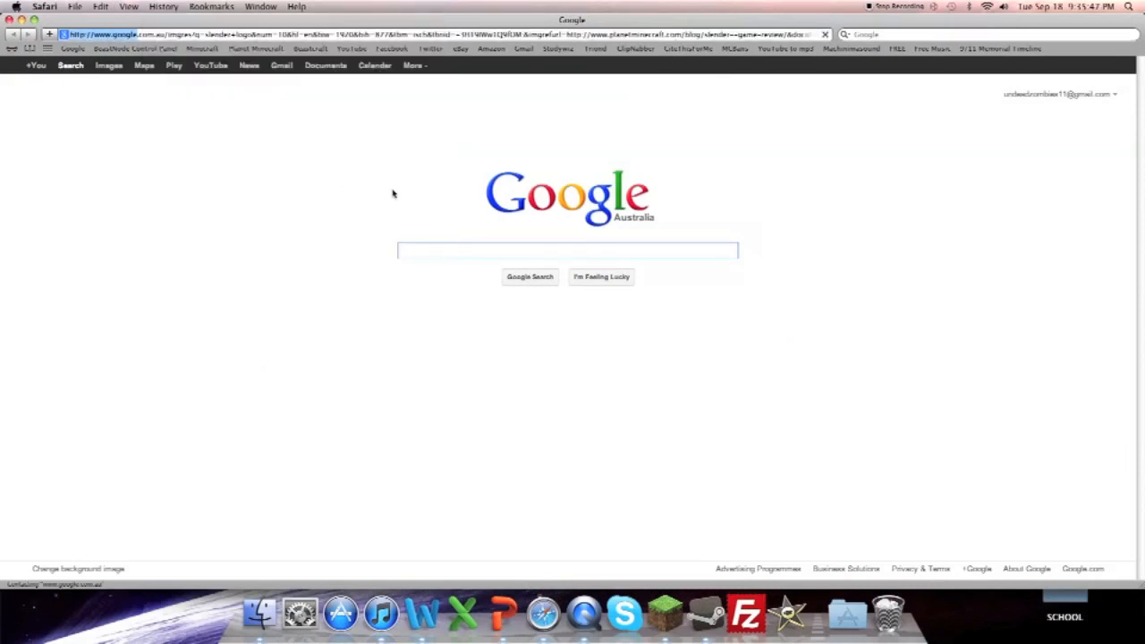
pyautogui.rightClick(447, 304)
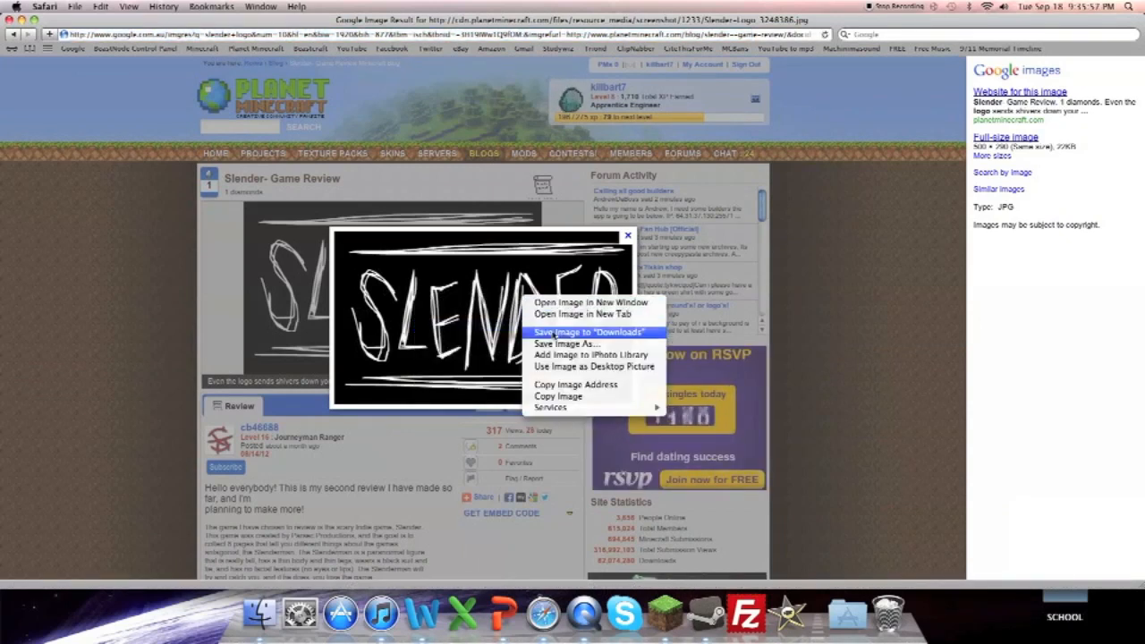
pyautogui.moveTo(565, 344)
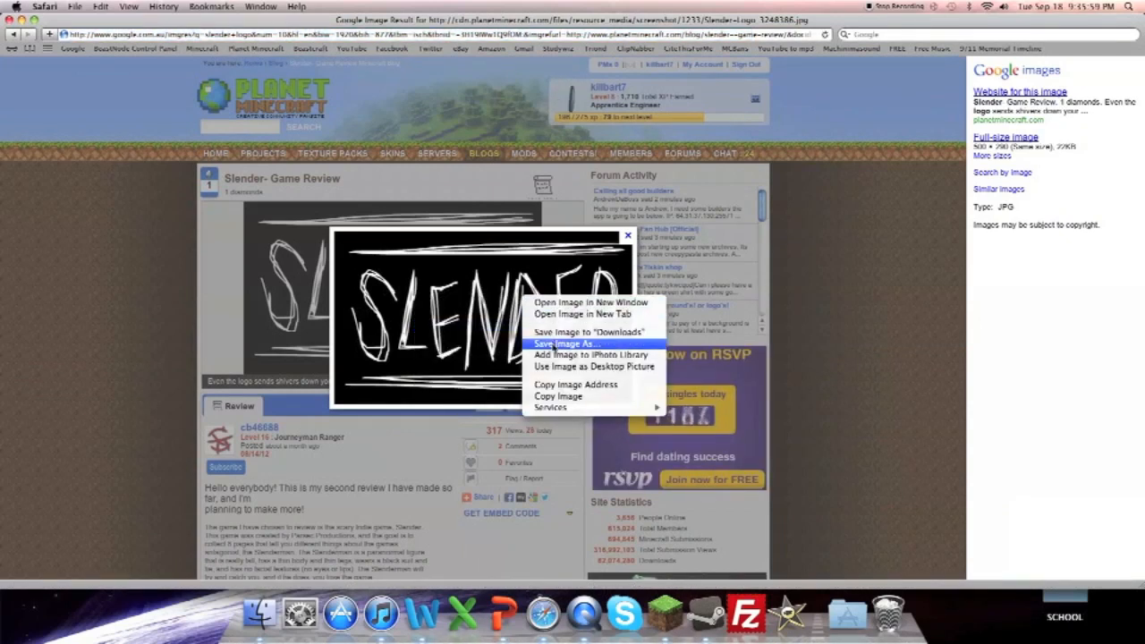
pyautogui.click(566, 343)
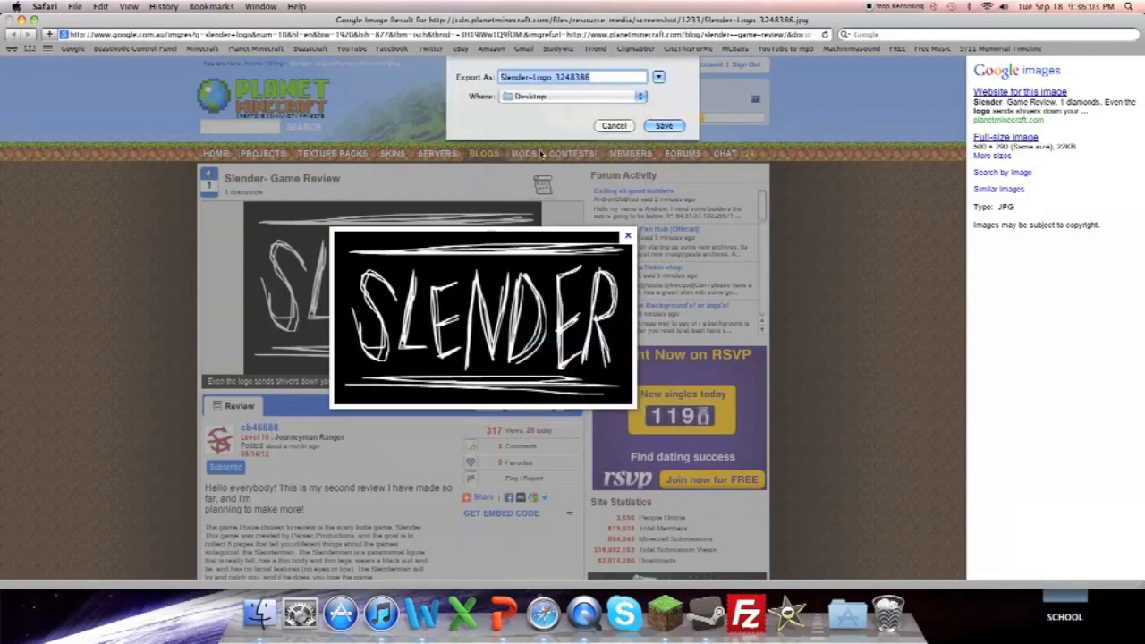
pyautogui.moveTo(463, 170)
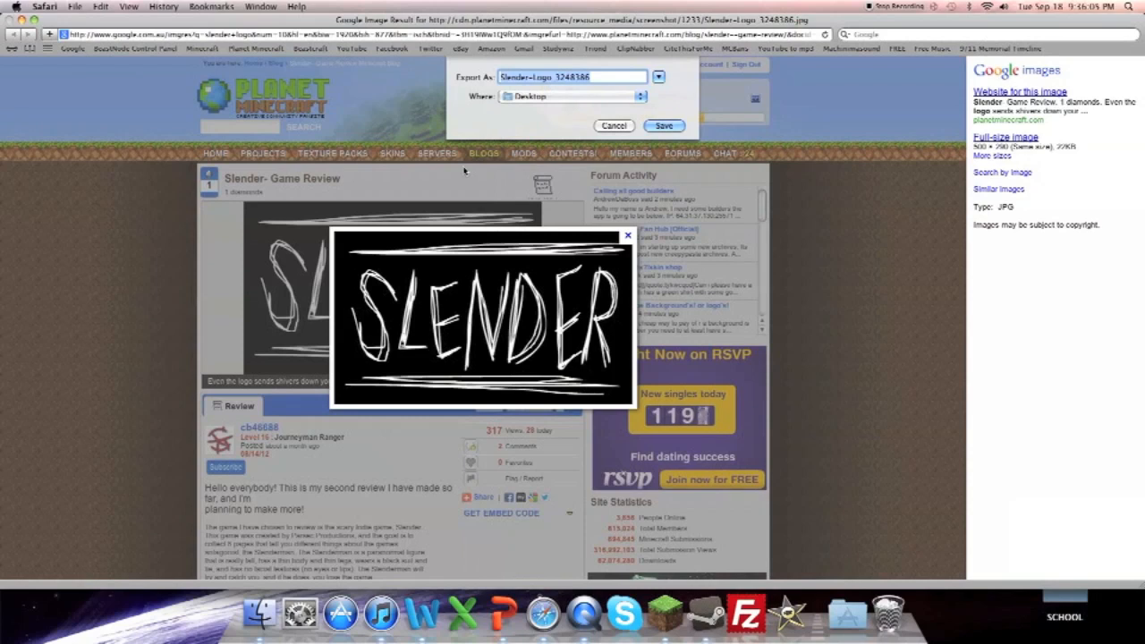
pyautogui.write('SLENDER L')
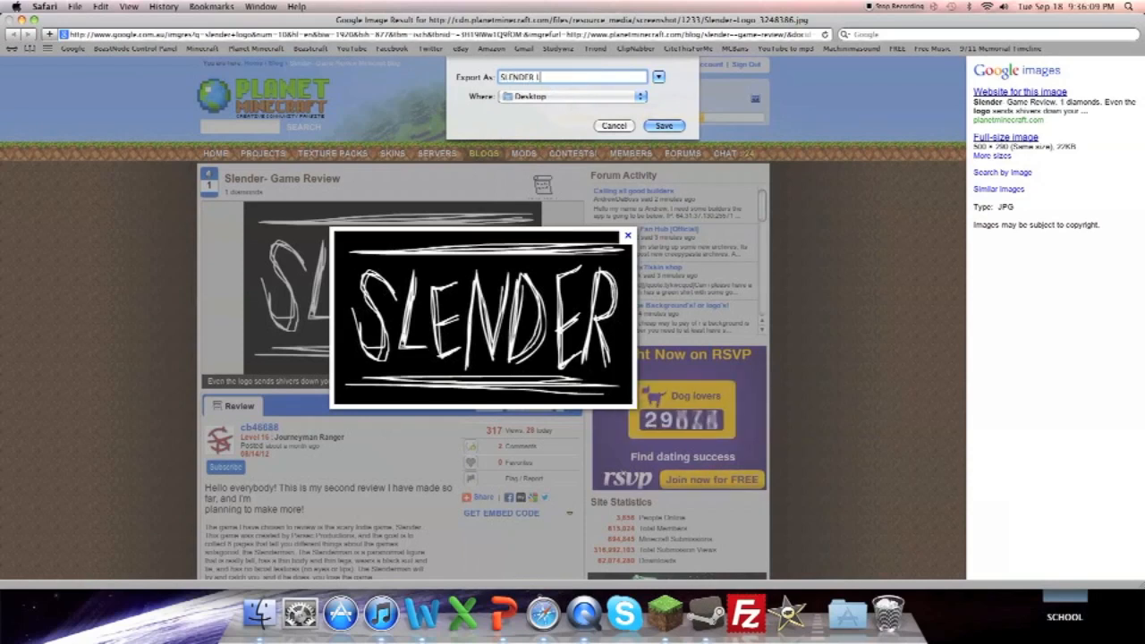
pyautogui.write('OGO')
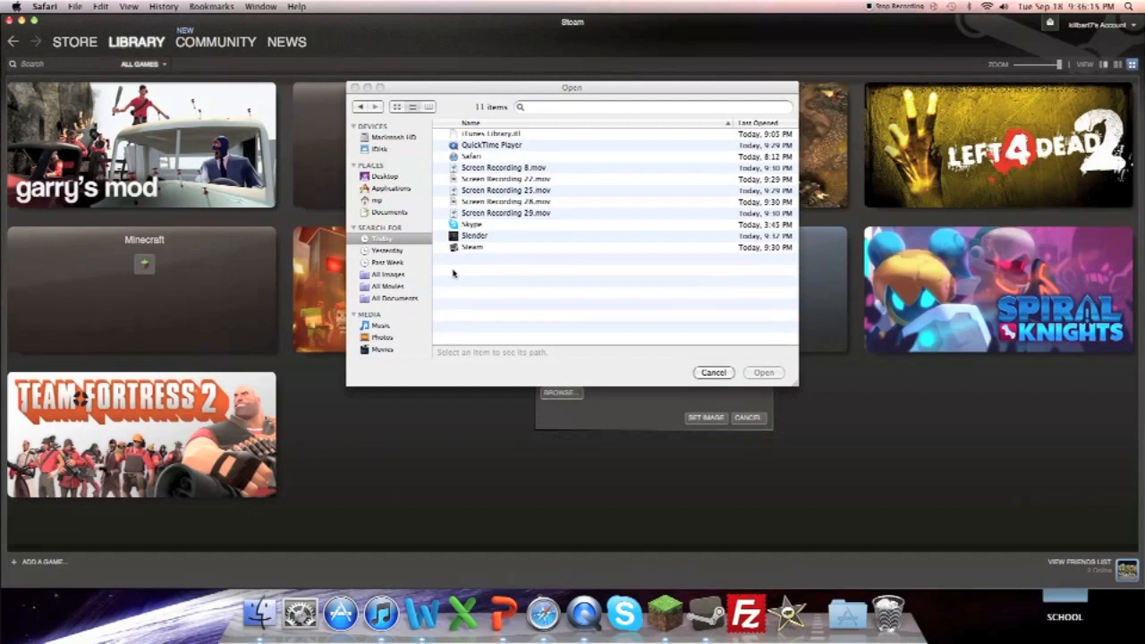
# - Pick SLENDER LOGO from the Desktop and set it as Slender's grid image
pyautogui.click(386, 249)
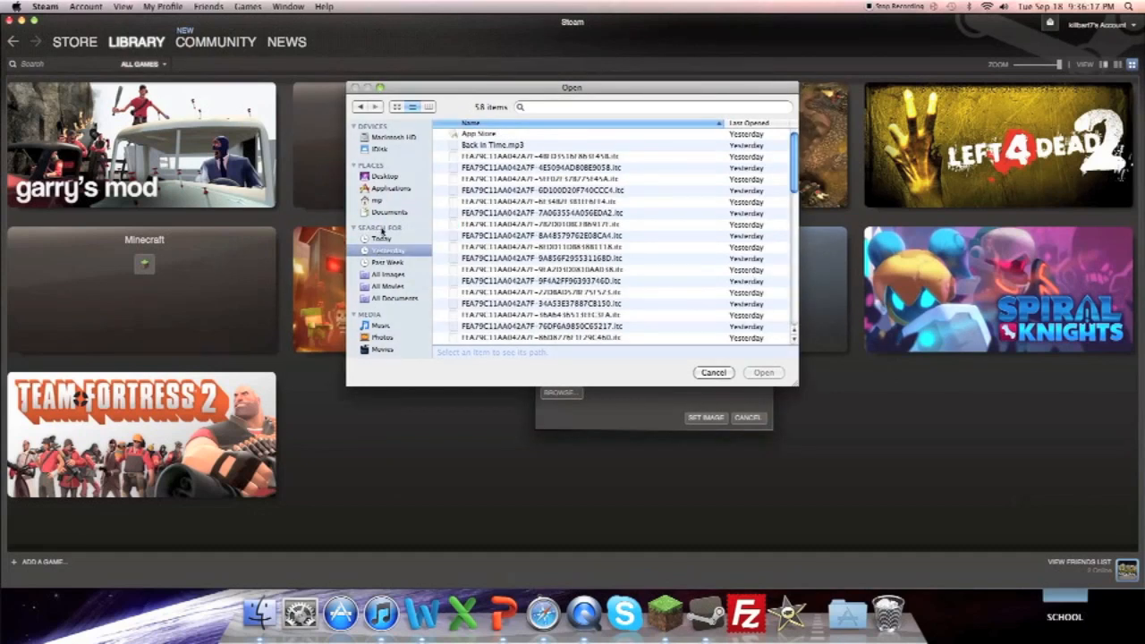
pyautogui.click(384, 177)
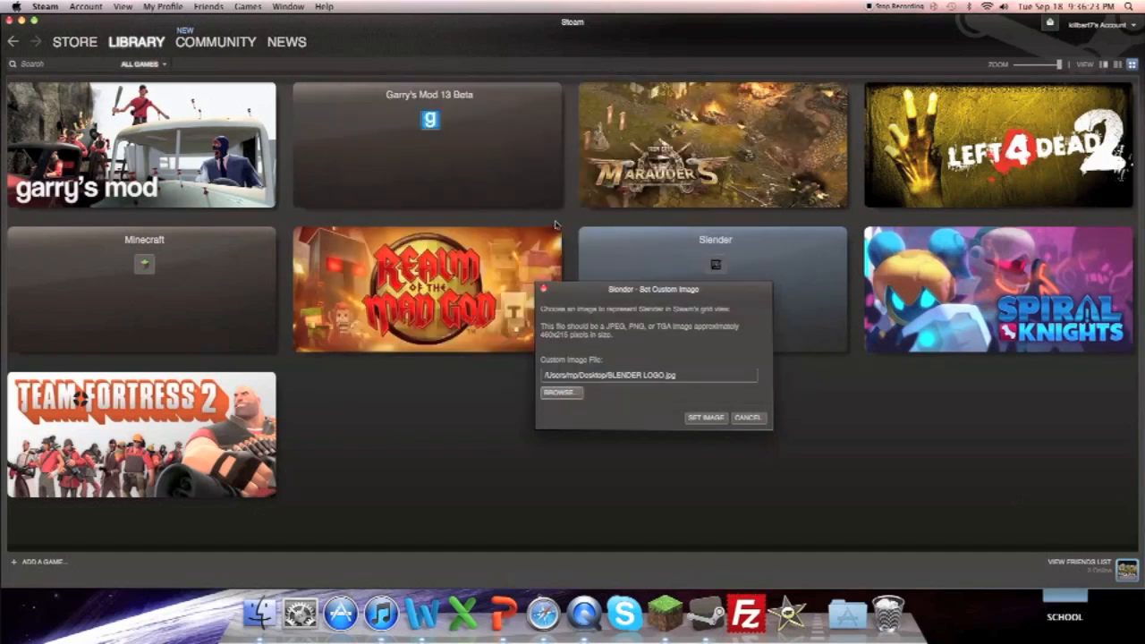
pyautogui.click(706, 418)
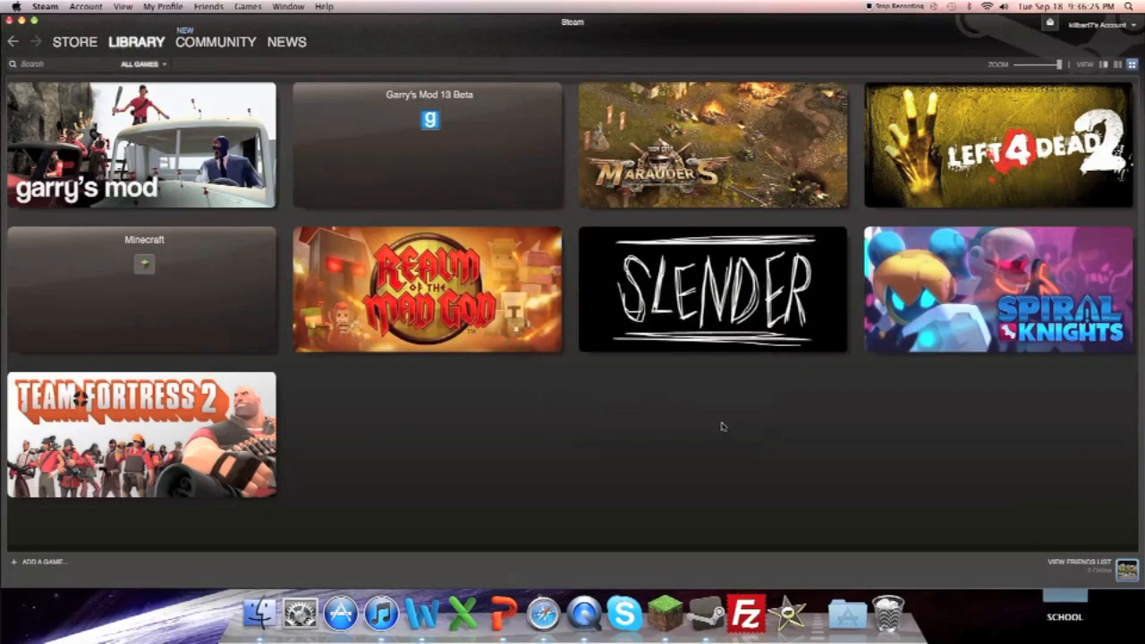
pyautogui.moveTo(737, 494)
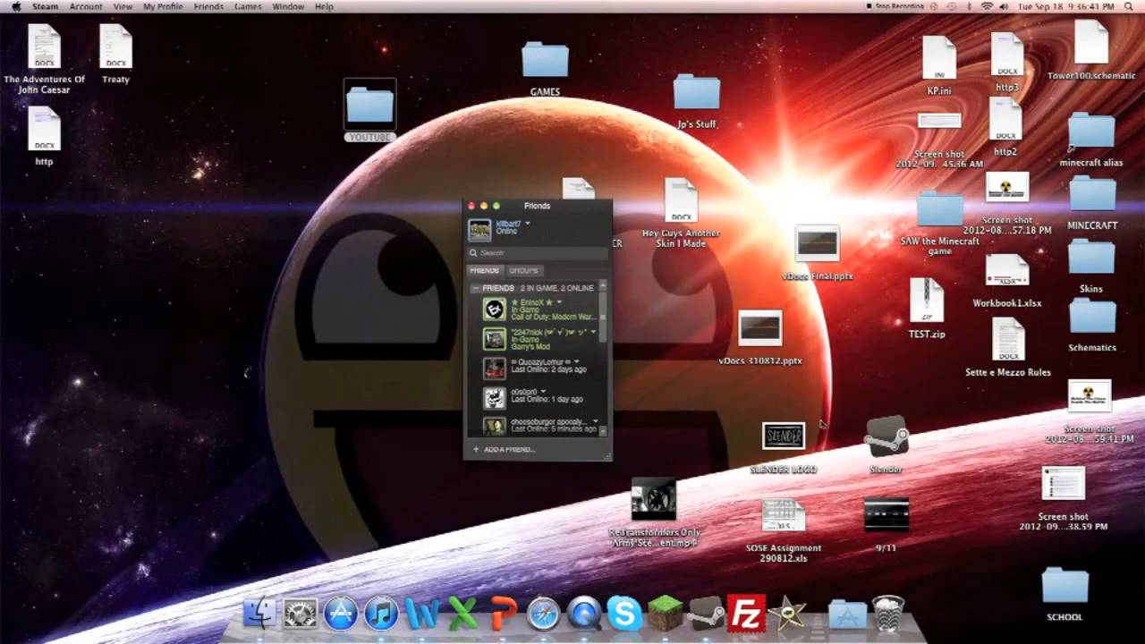
# - Trash the Slender desktop shortcut, keeping the SLENDER LOGO file
pyautogui.click(885, 442)
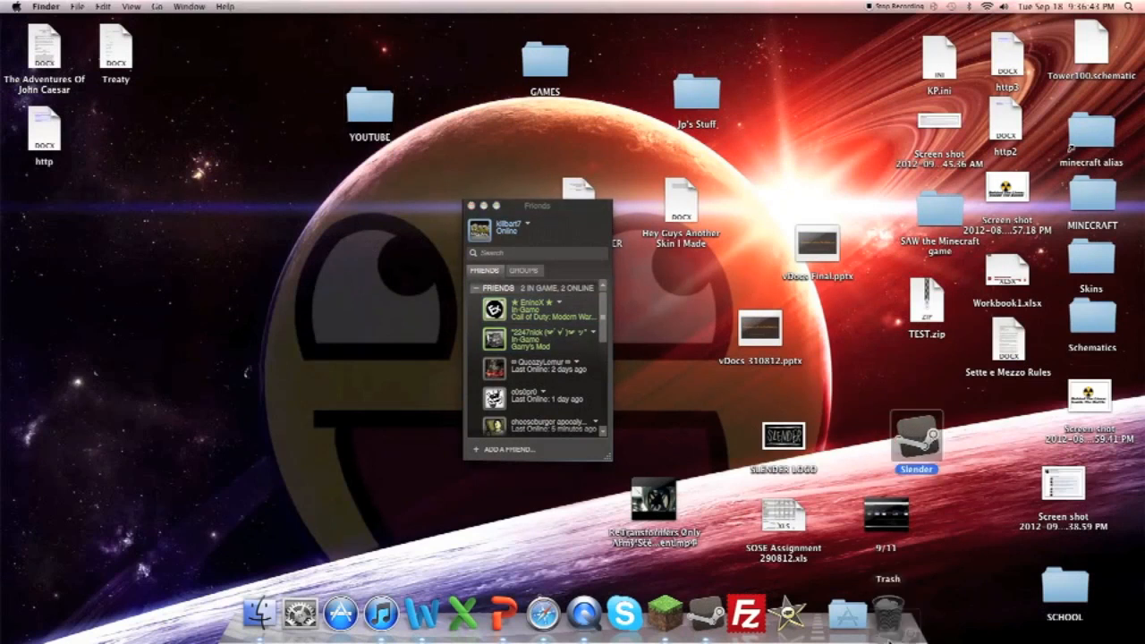
pyautogui.click(916, 438)
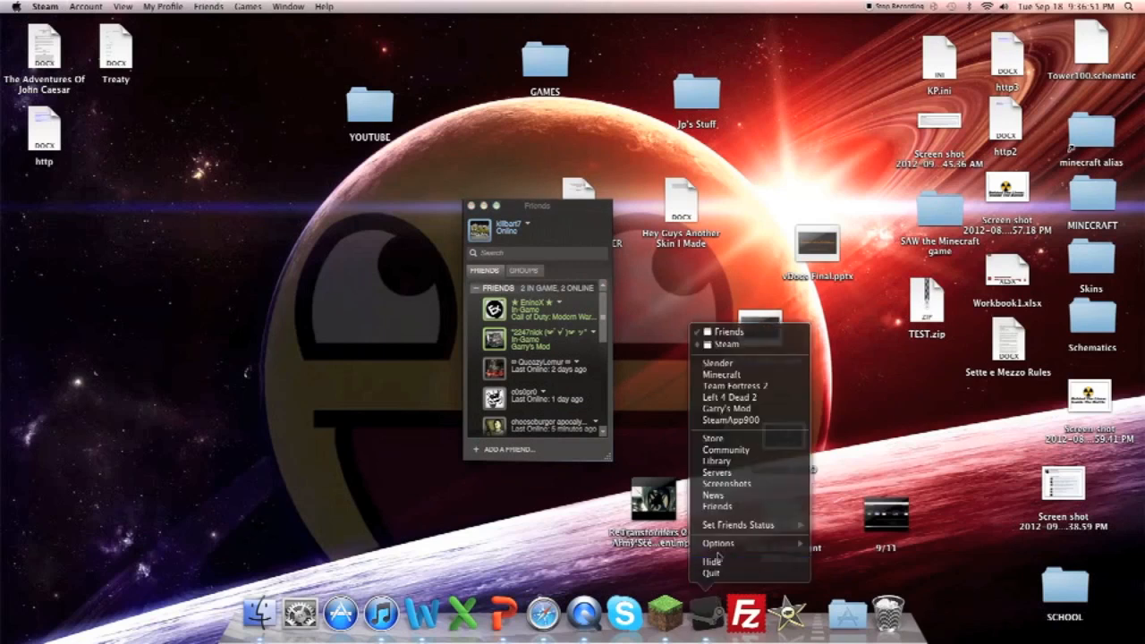
pyautogui.moveTo(731, 420)
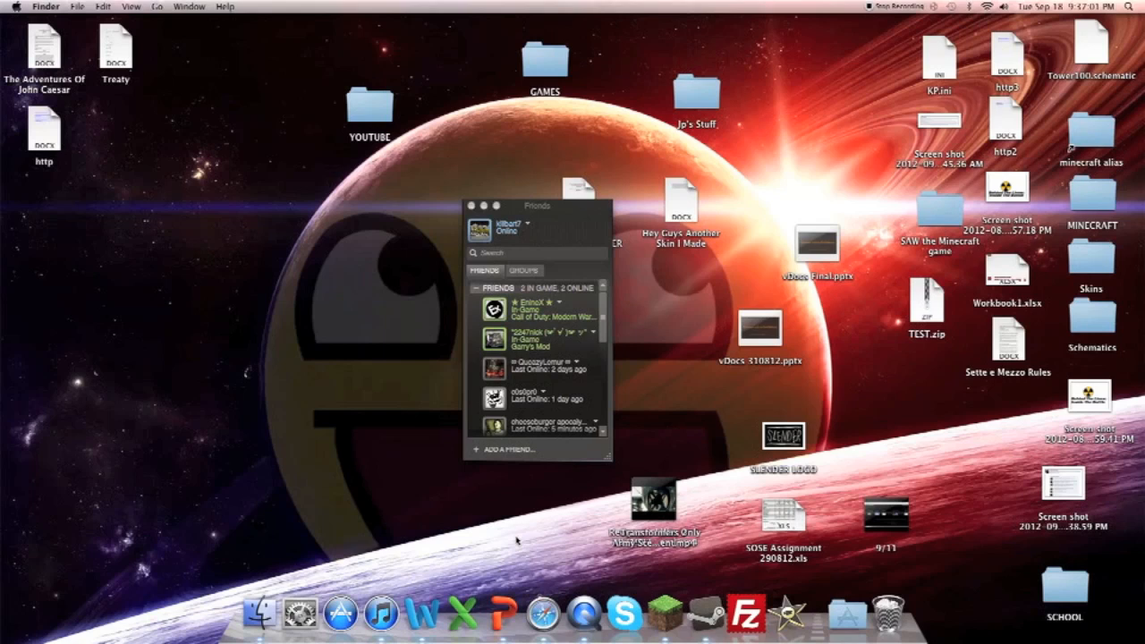
pyautogui.moveTo(563, 614)
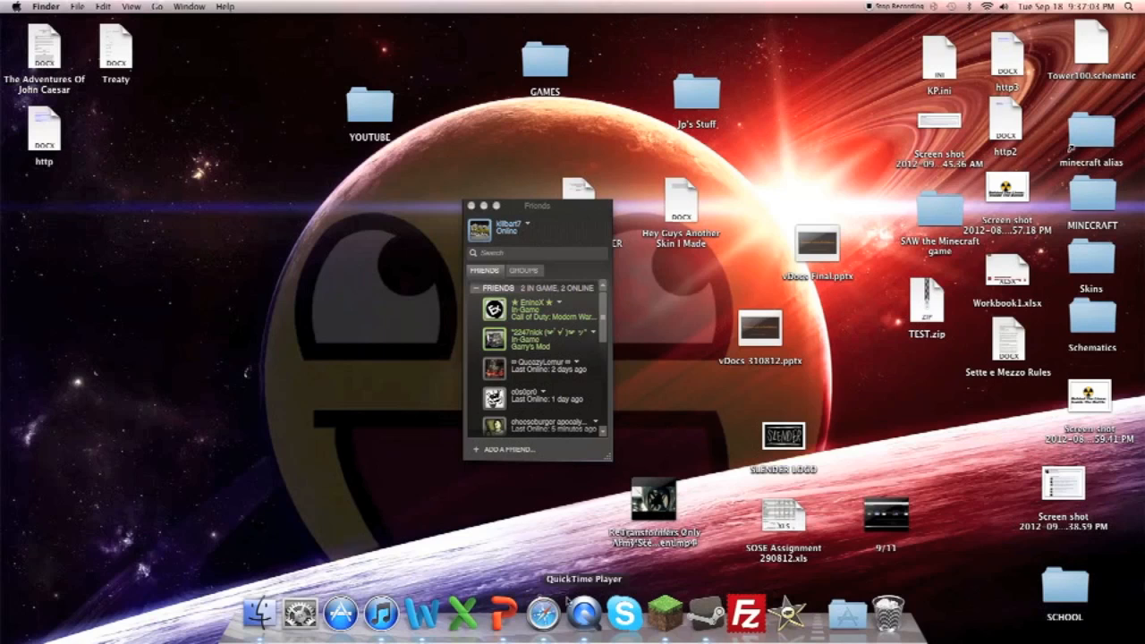